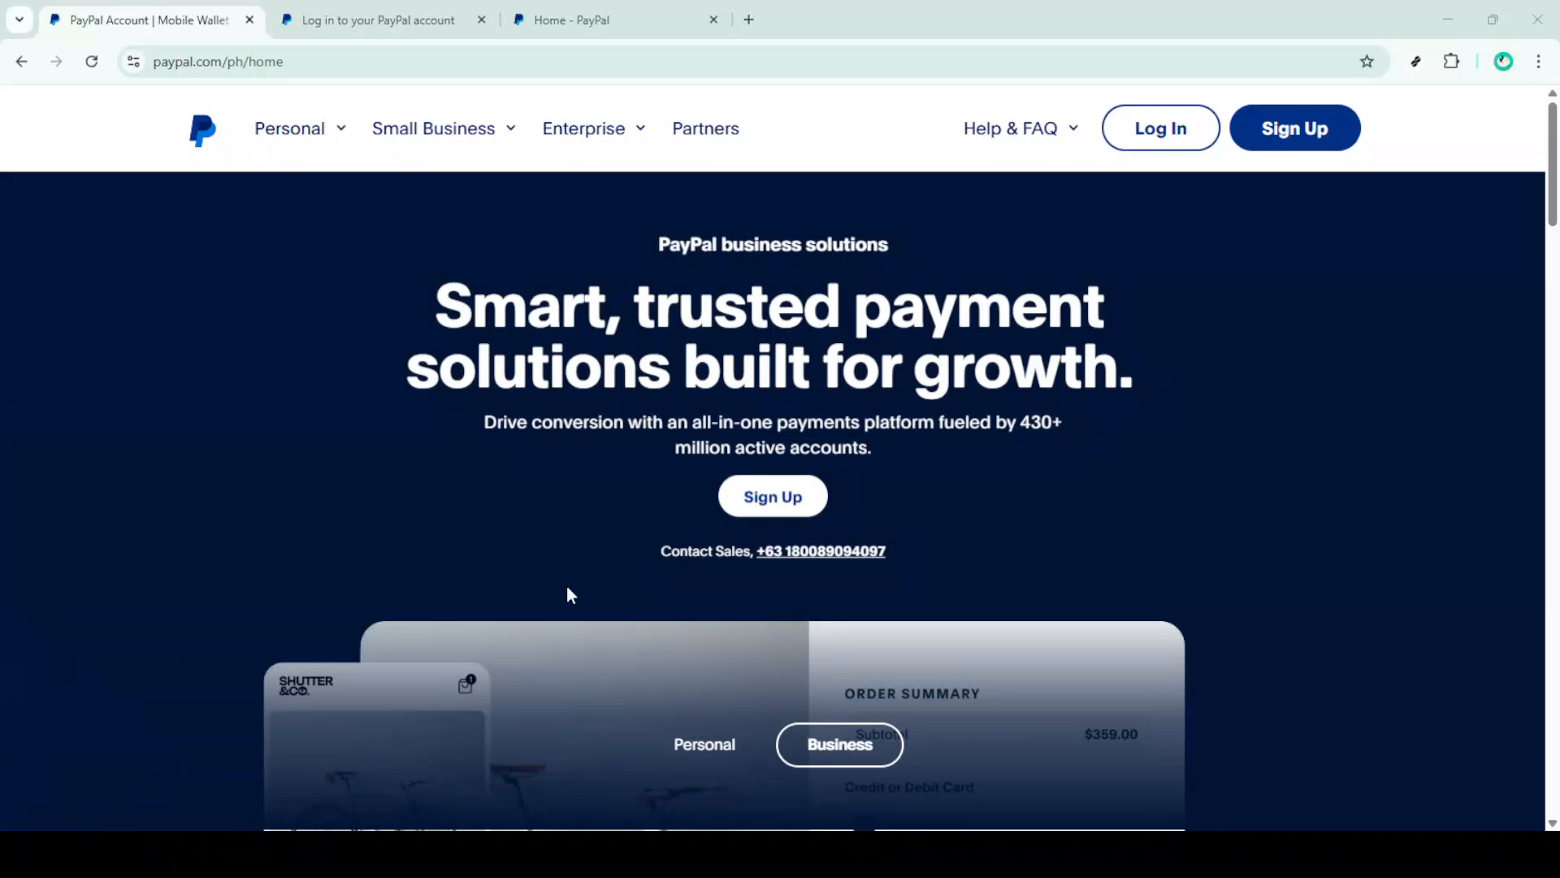
pyautogui.moveTo(1496, 342)
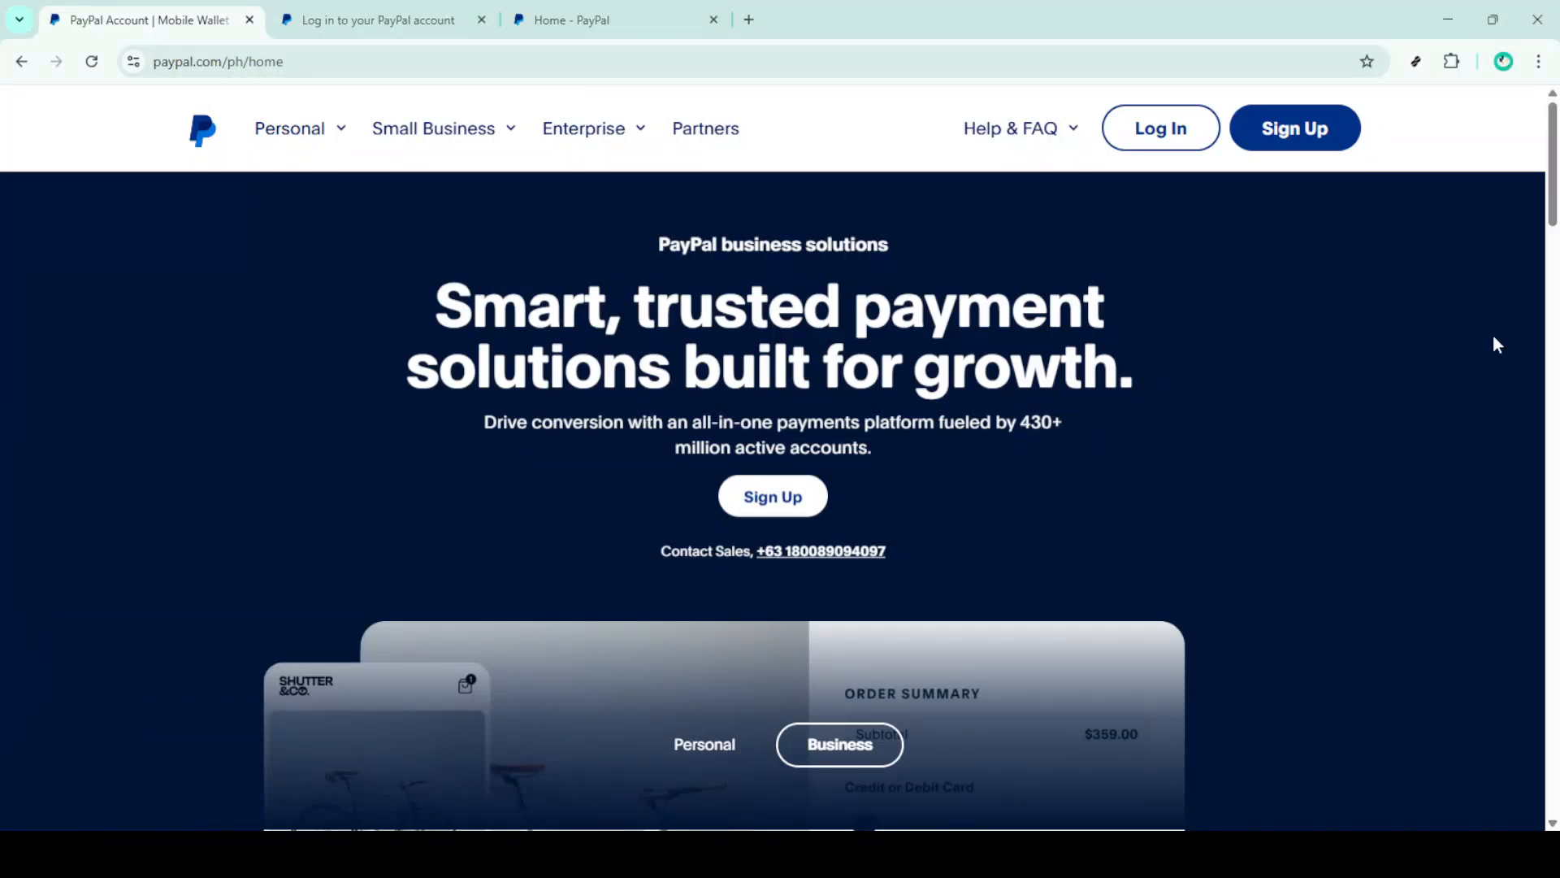
pyautogui.moveTo(1415, 355)
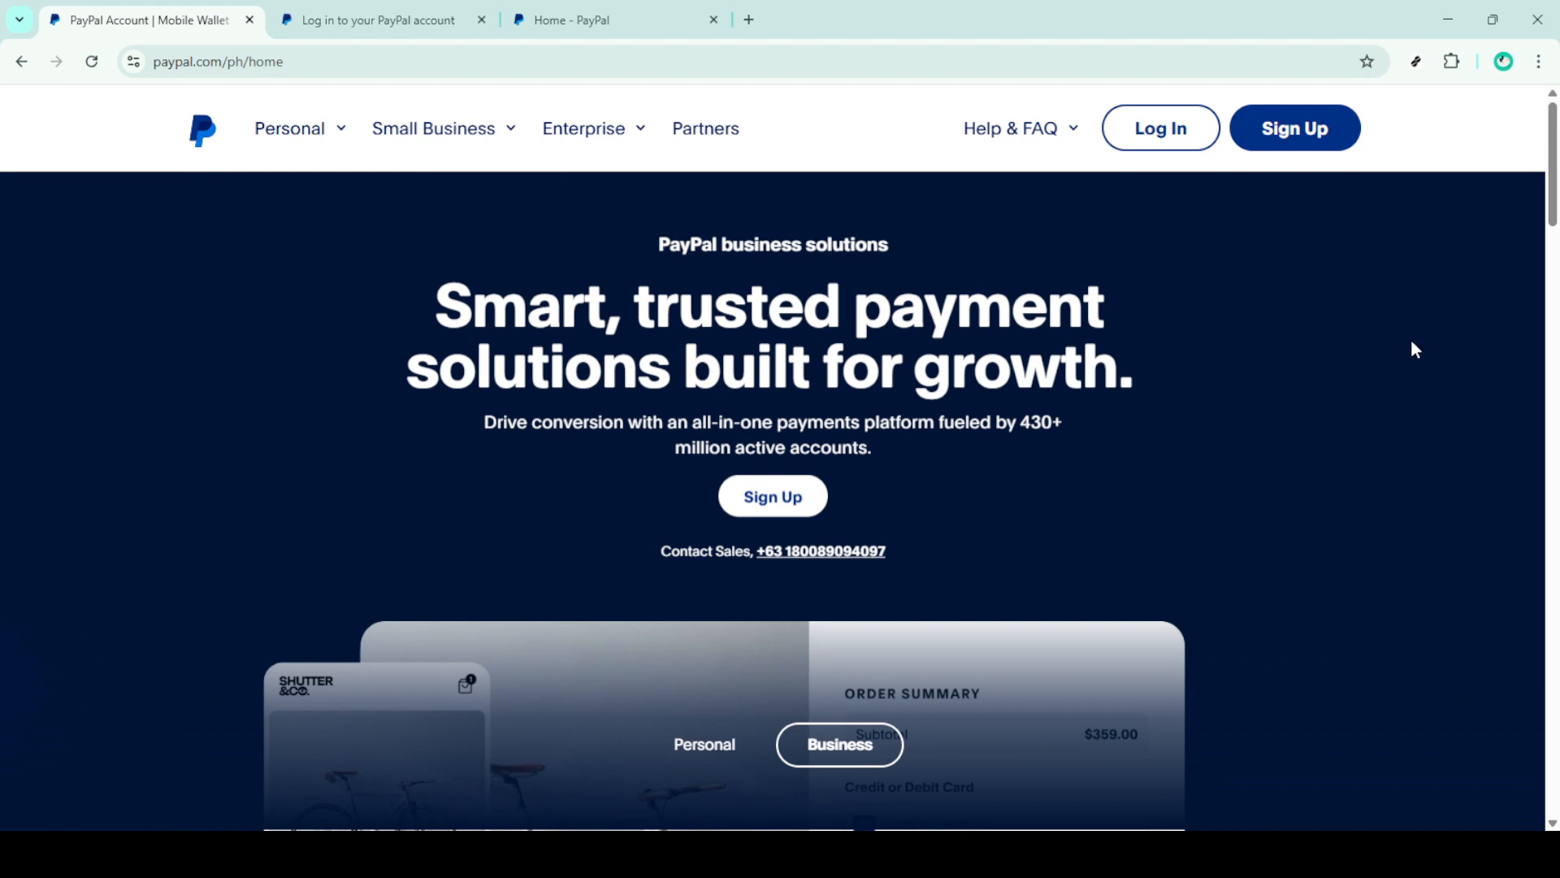
pyautogui.moveTo(1406, 351)
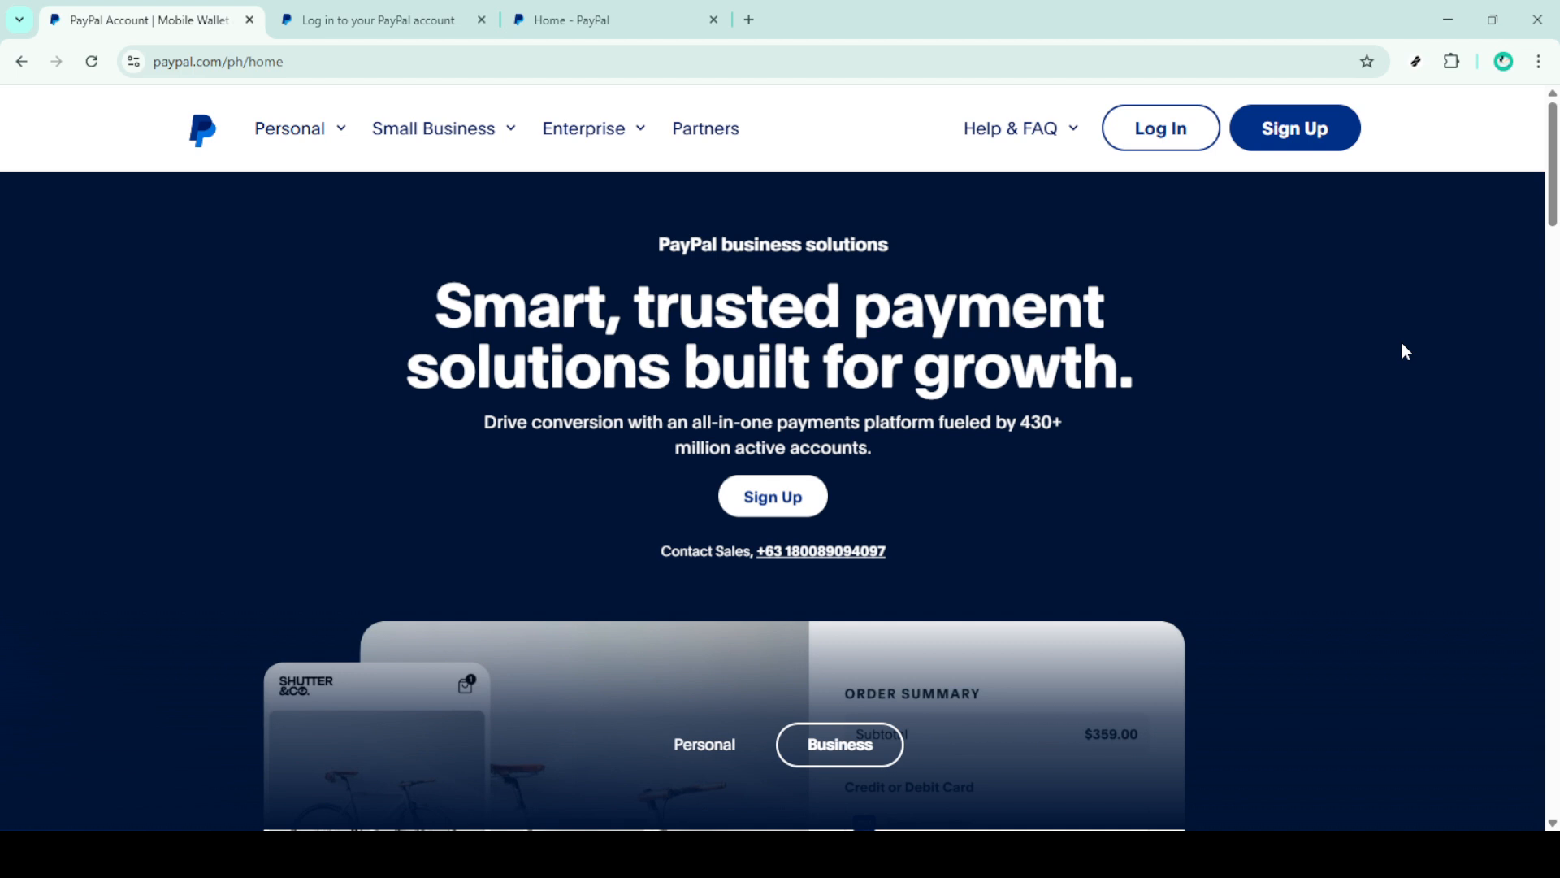
pyautogui.moveTo(1342, 339)
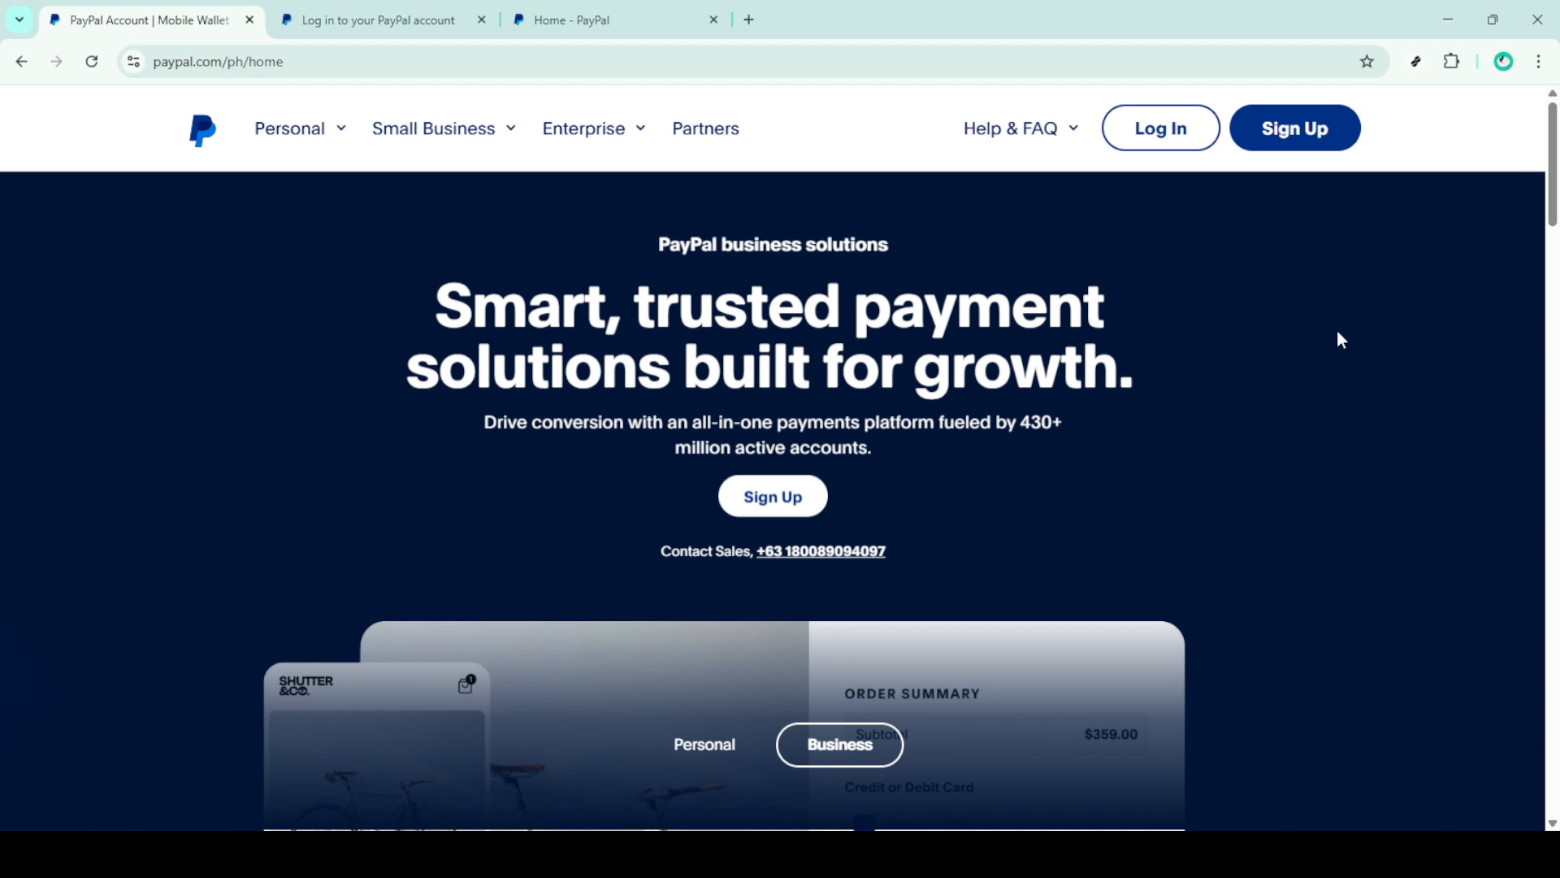
pyautogui.moveTo(1175, 248)
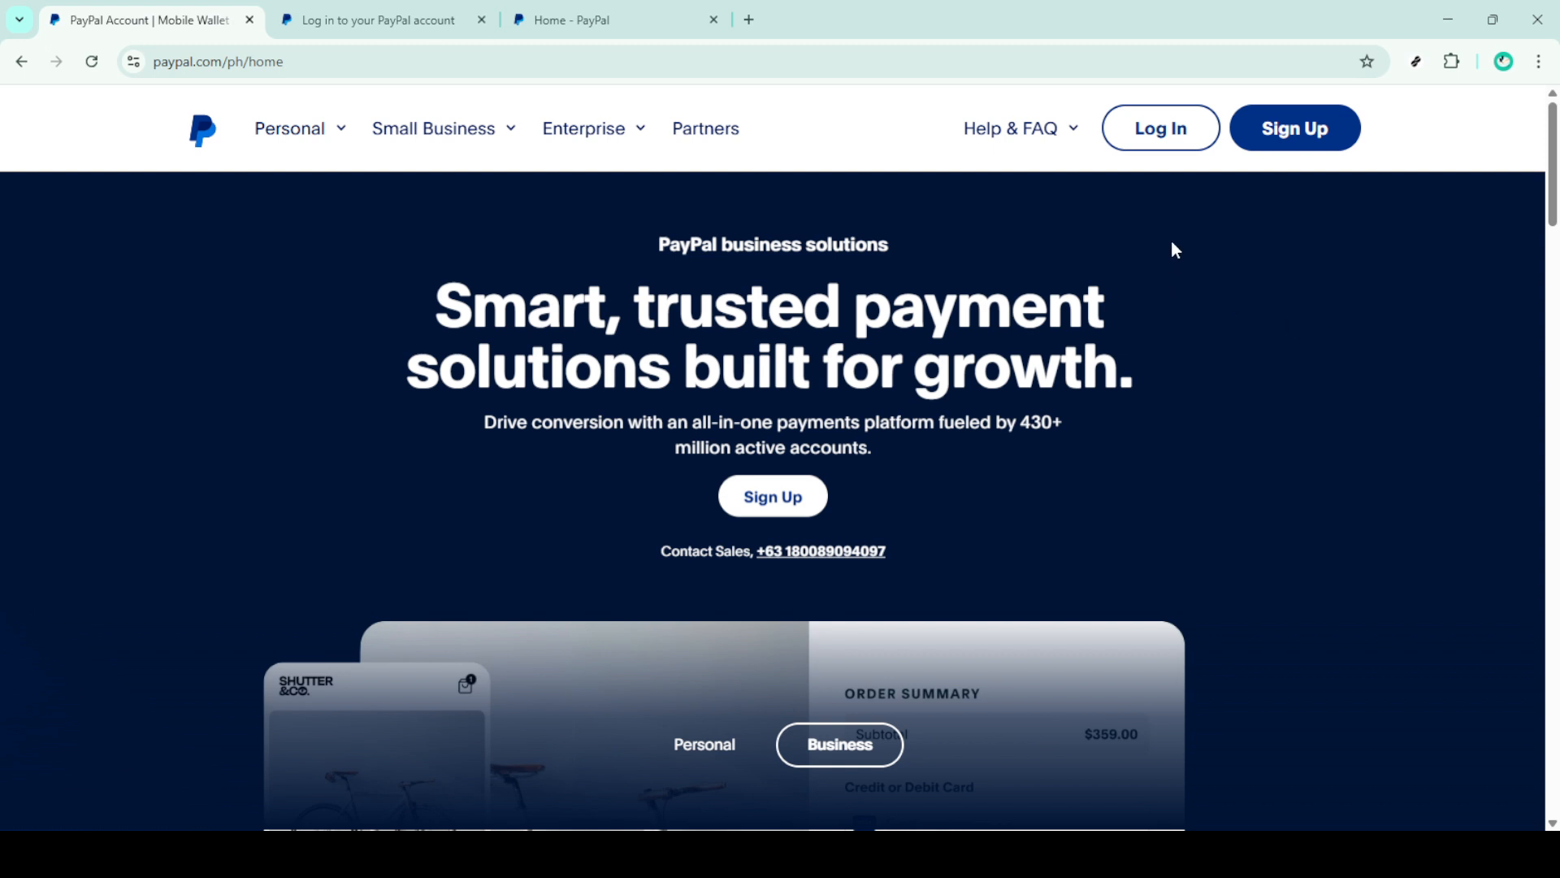
pyautogui.moveTo(1159, 127)
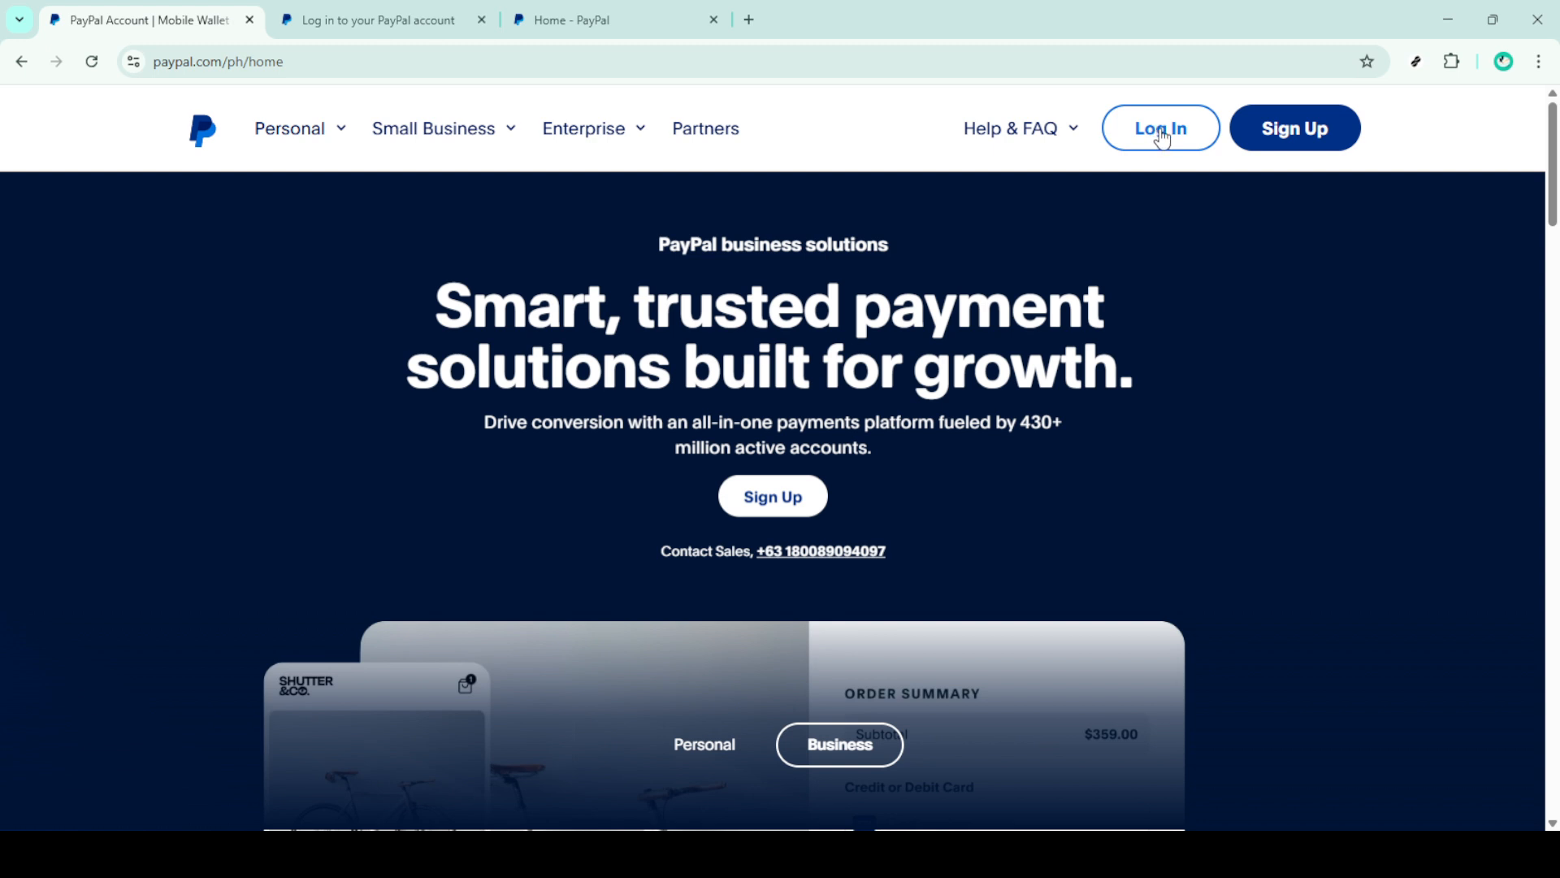
# Step: Go to the PayPal sign-in page from the home page header
pyautogui.click(1160, 127)
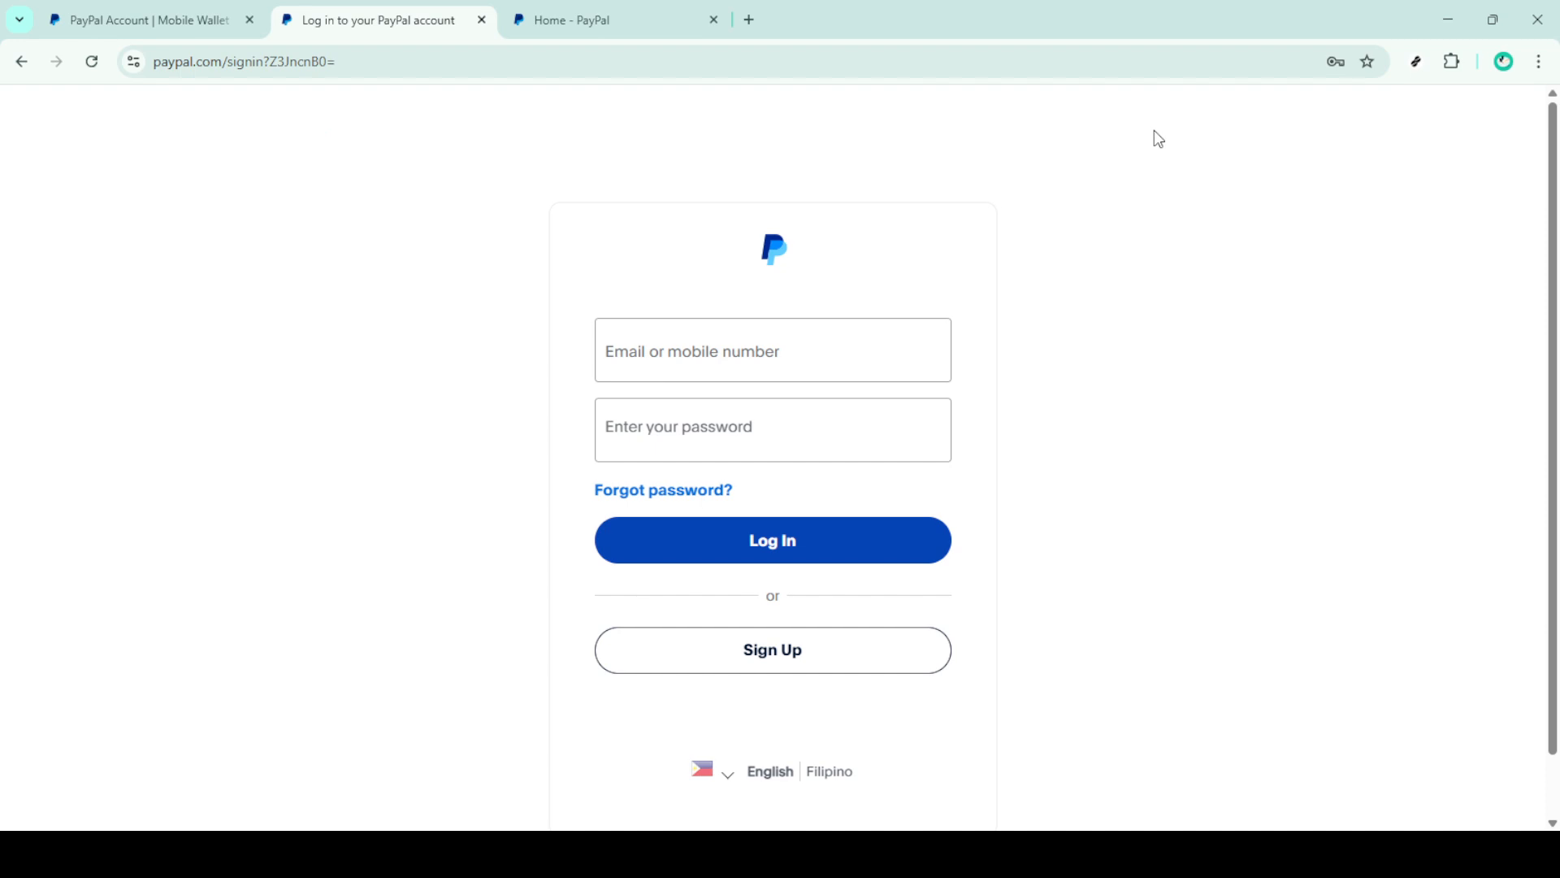
pyautogui.moveTo(1004, 528)
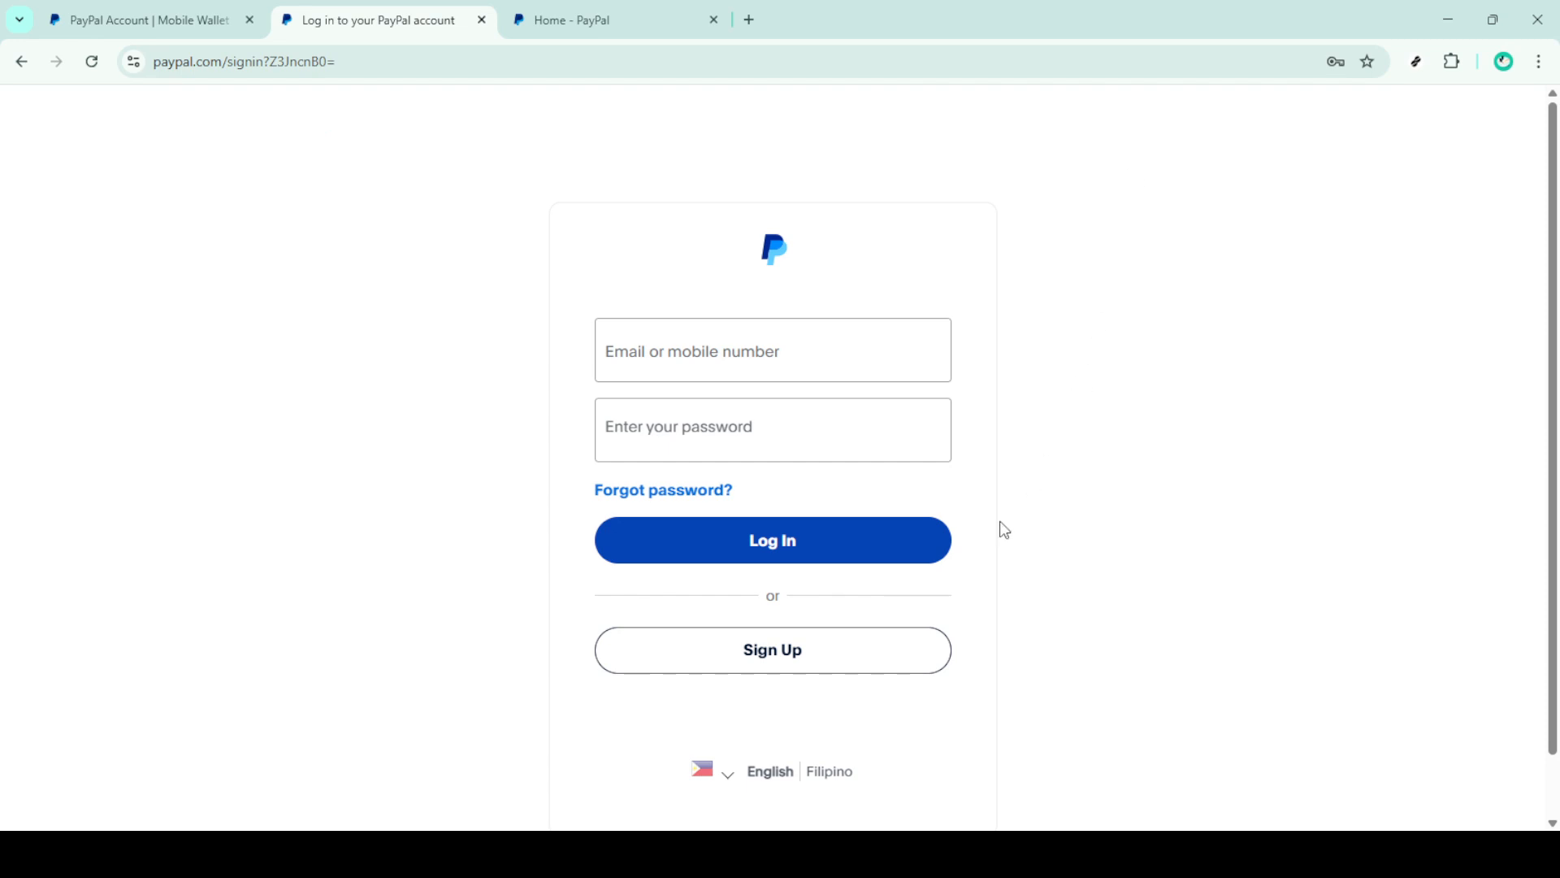
pyautogui.moveTo(772, 540)
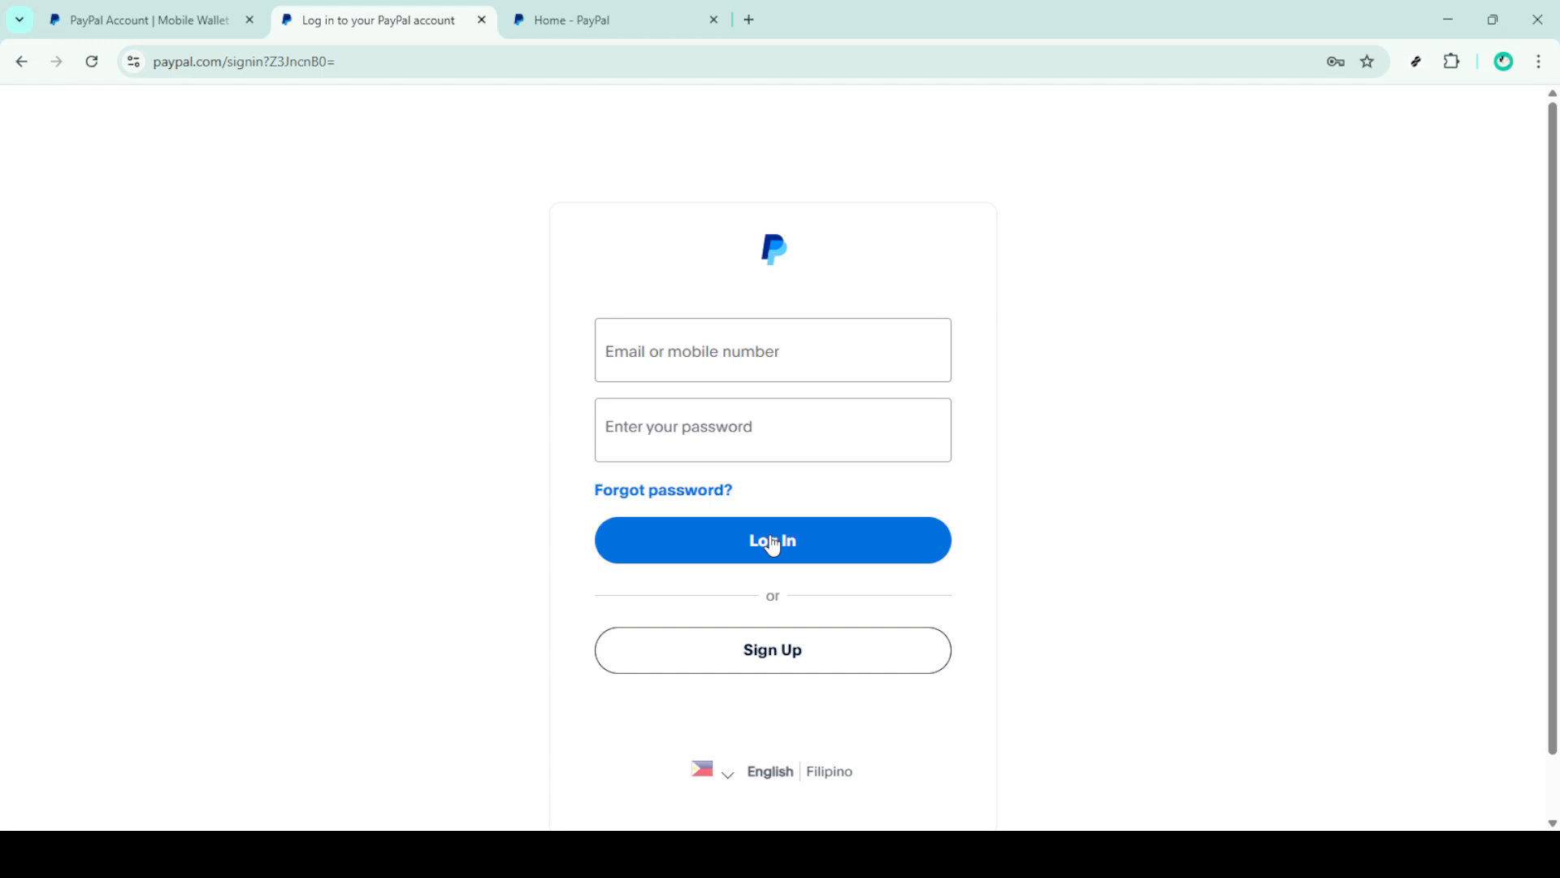
# Step: Sign in to the business account and reveal the account options from the dashboard
pyautogui.click(772, 540)
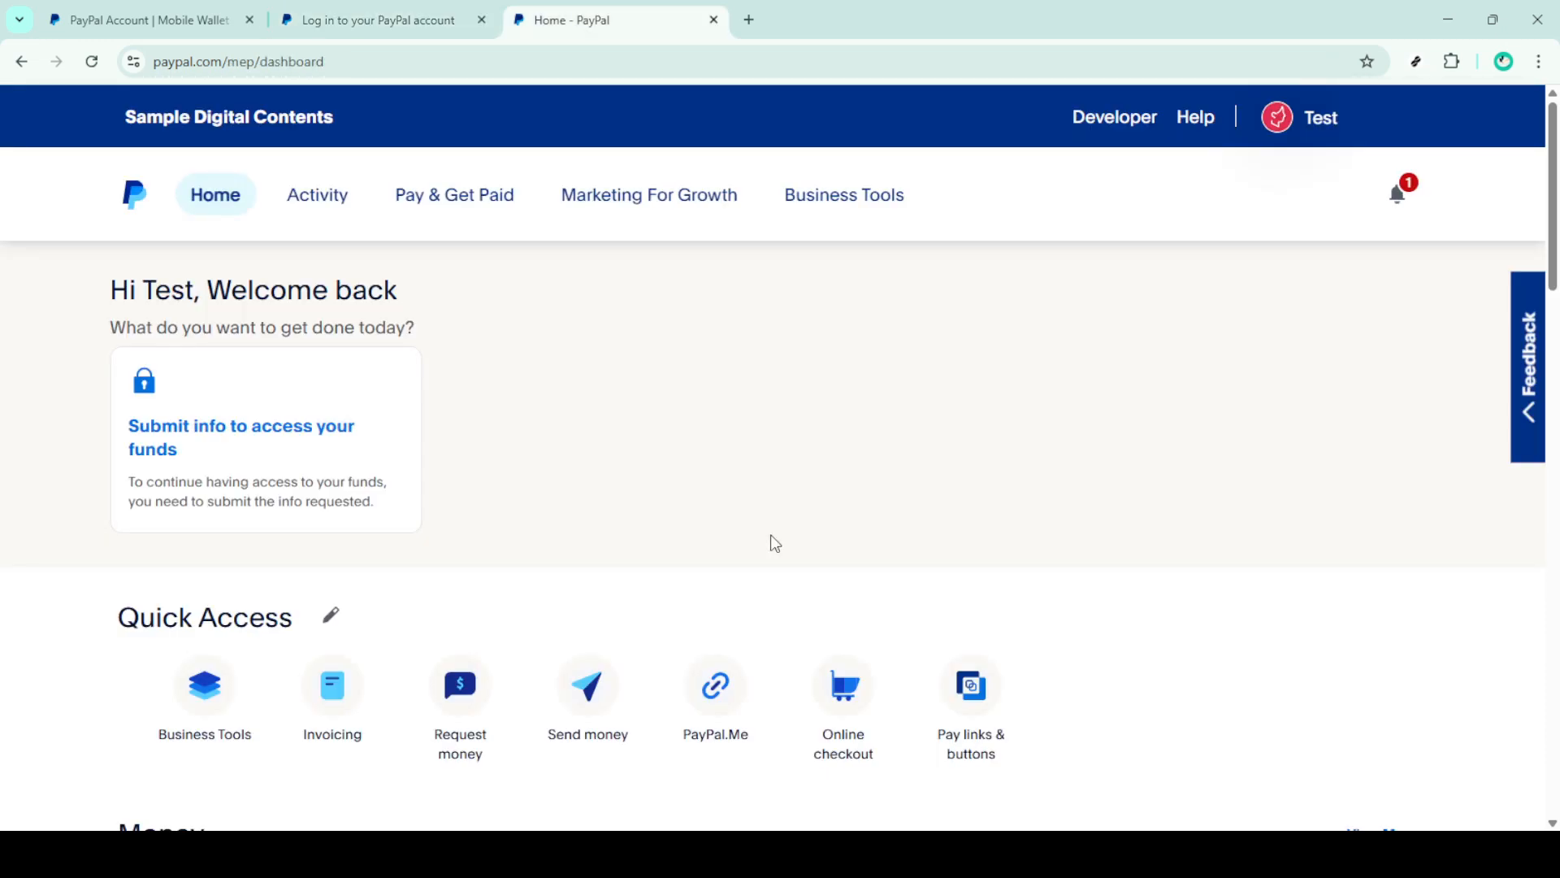
pyautogui.scroll(-3)
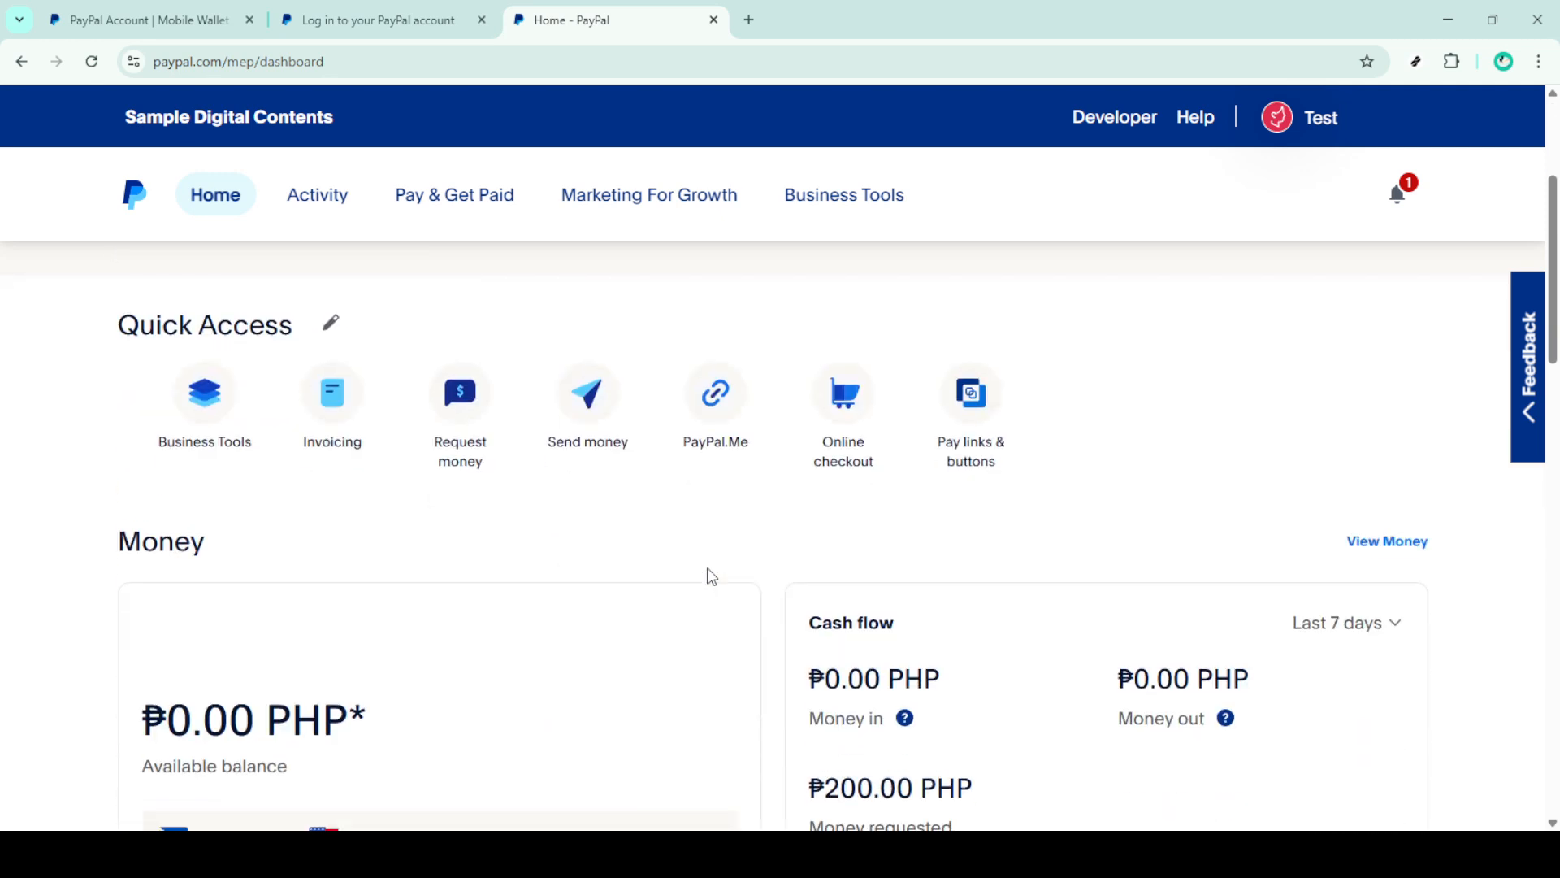
pyautogui.moveTo(823, 520)
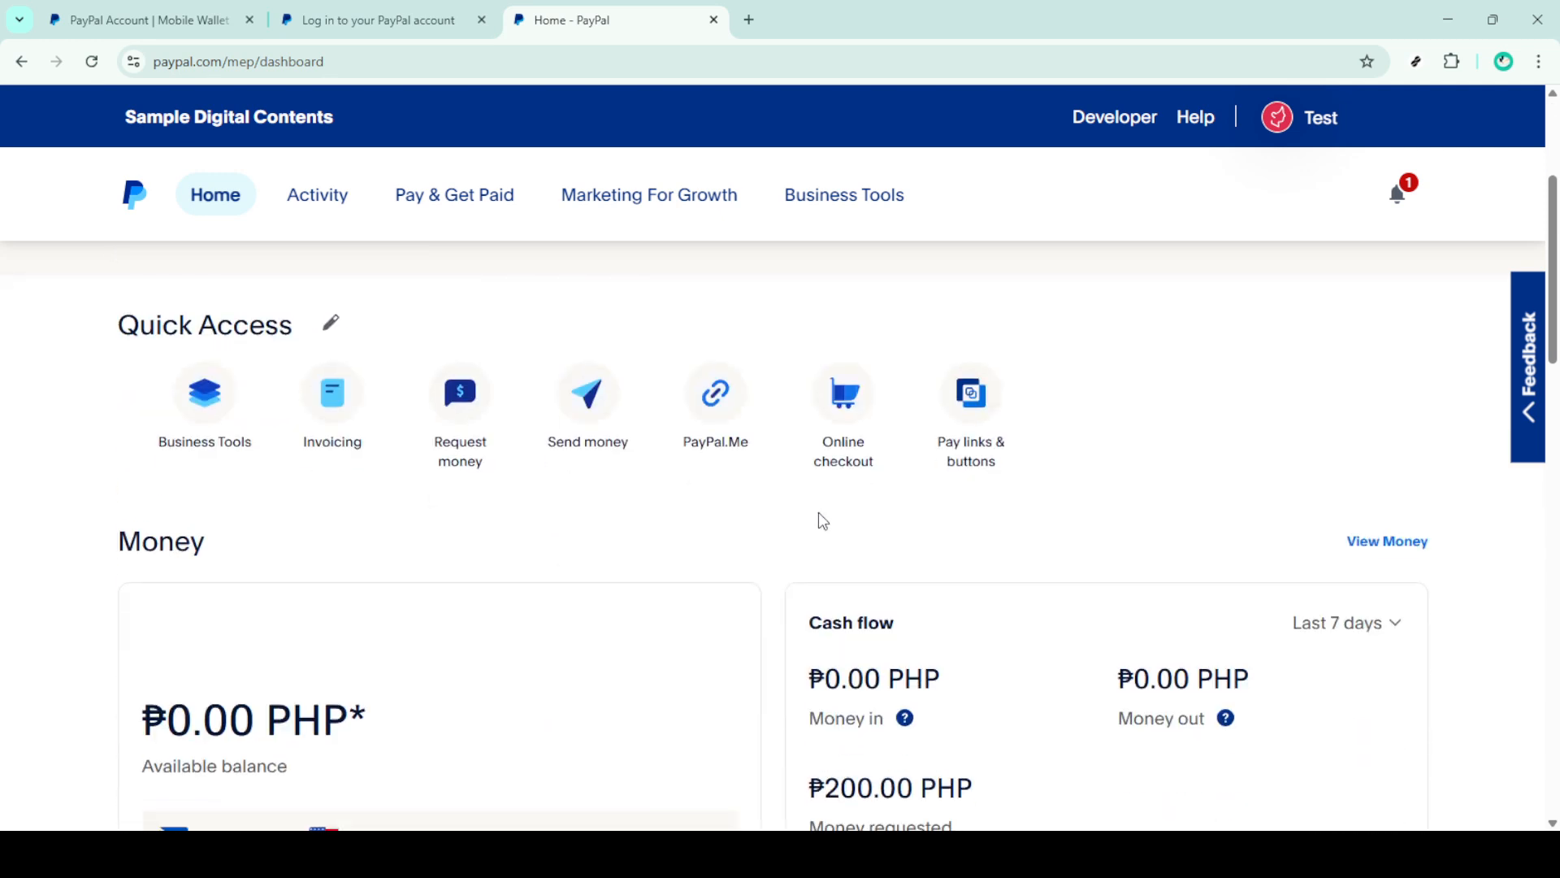
pyautogui.click(1320, 117)
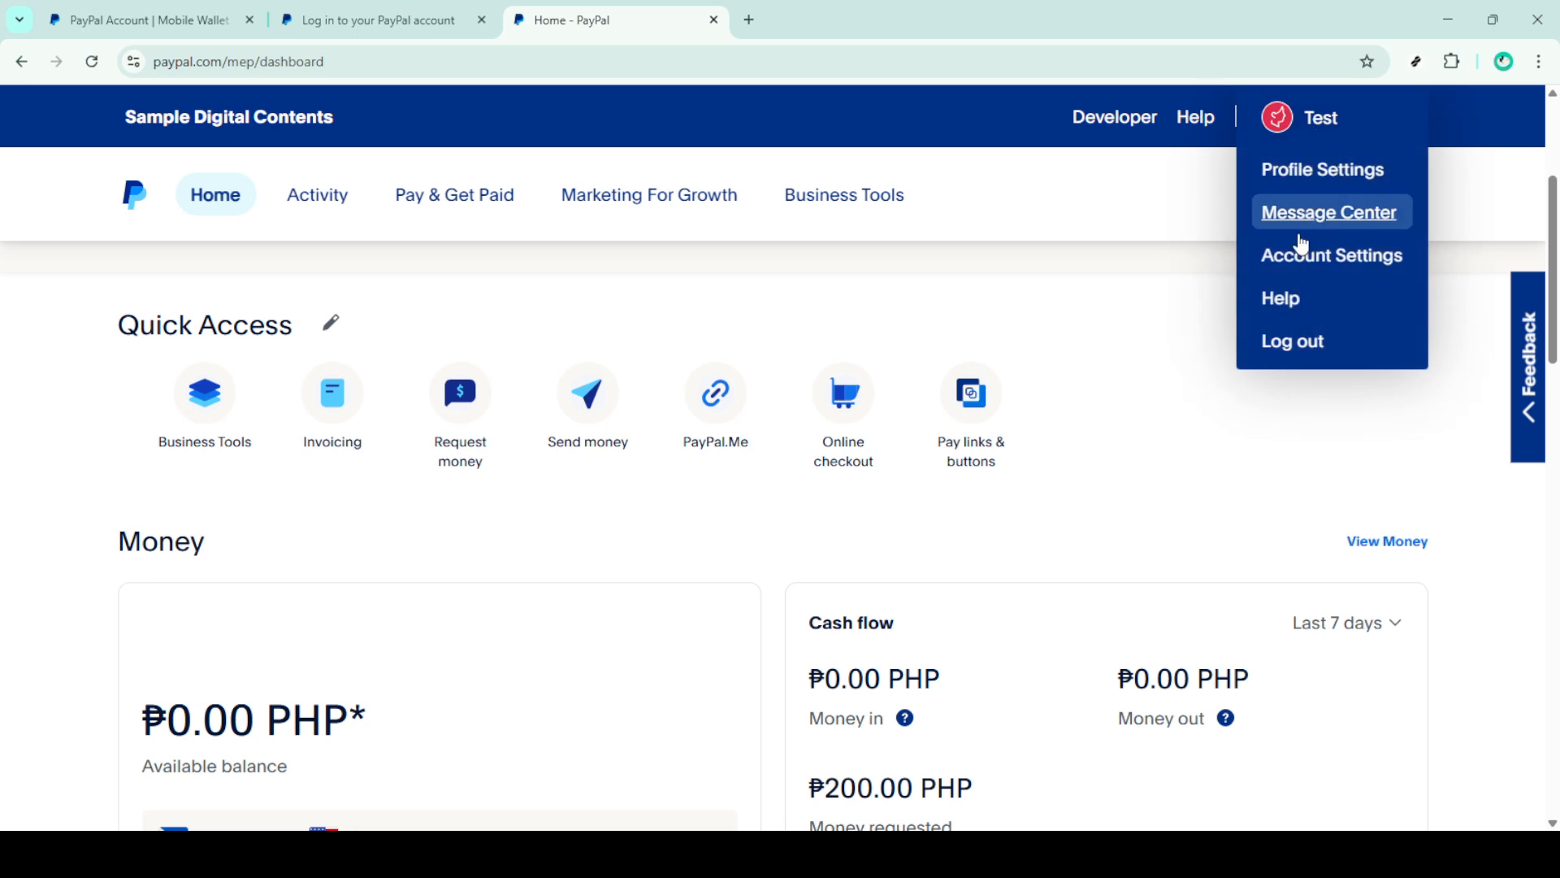
pyautogui.moveTo(1331, 256)
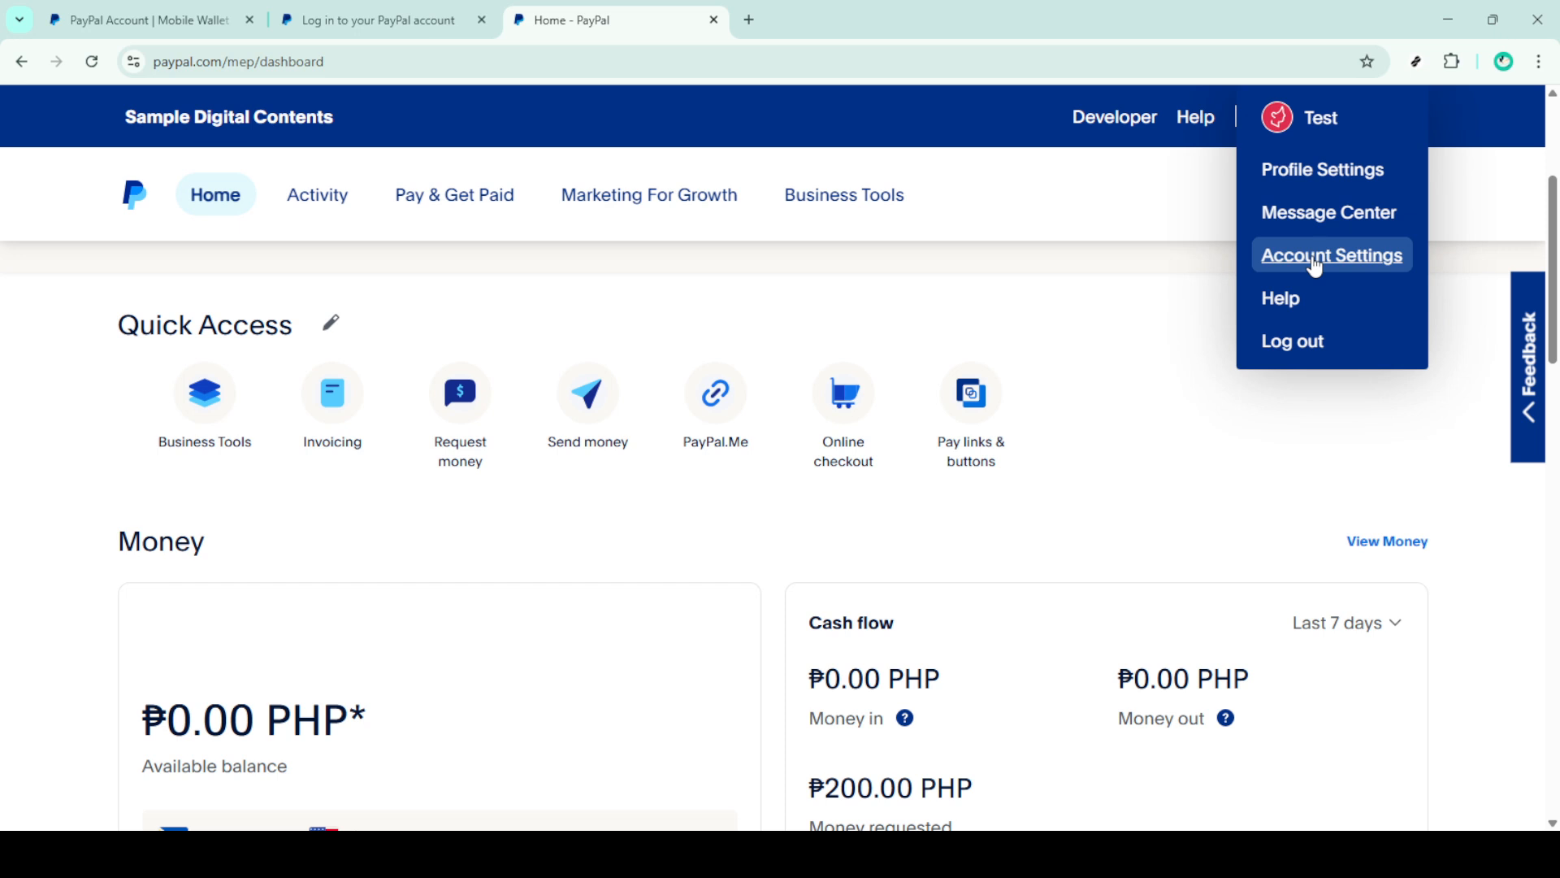
# Step: Go to Account Settings and look through the settings sidebar categories
pyautogui.click(1331, 255)
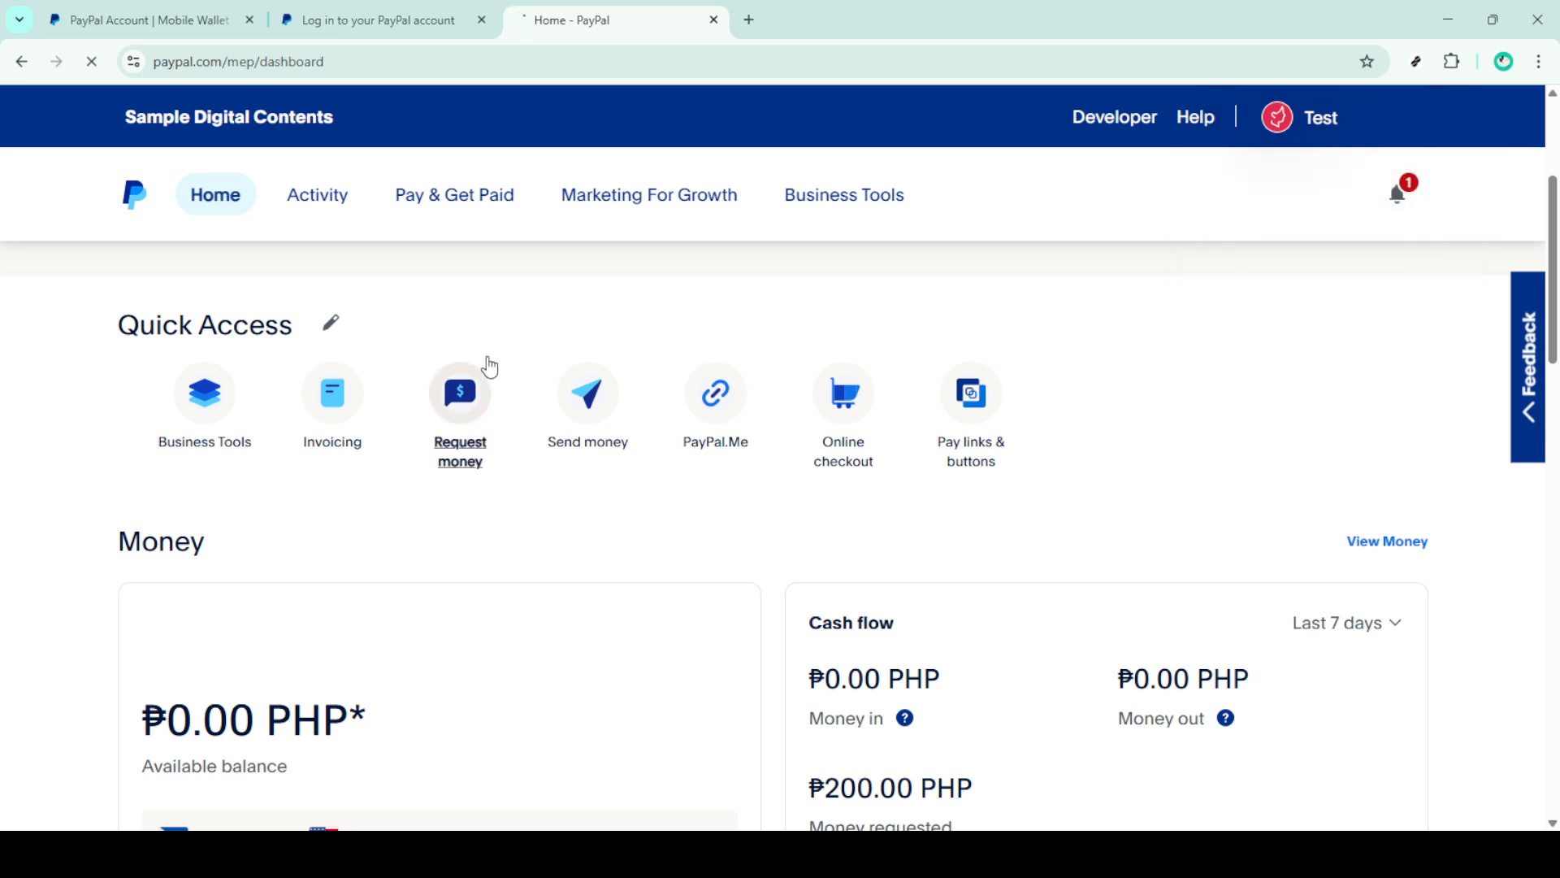
pyautogui.moveTo(587, 379)
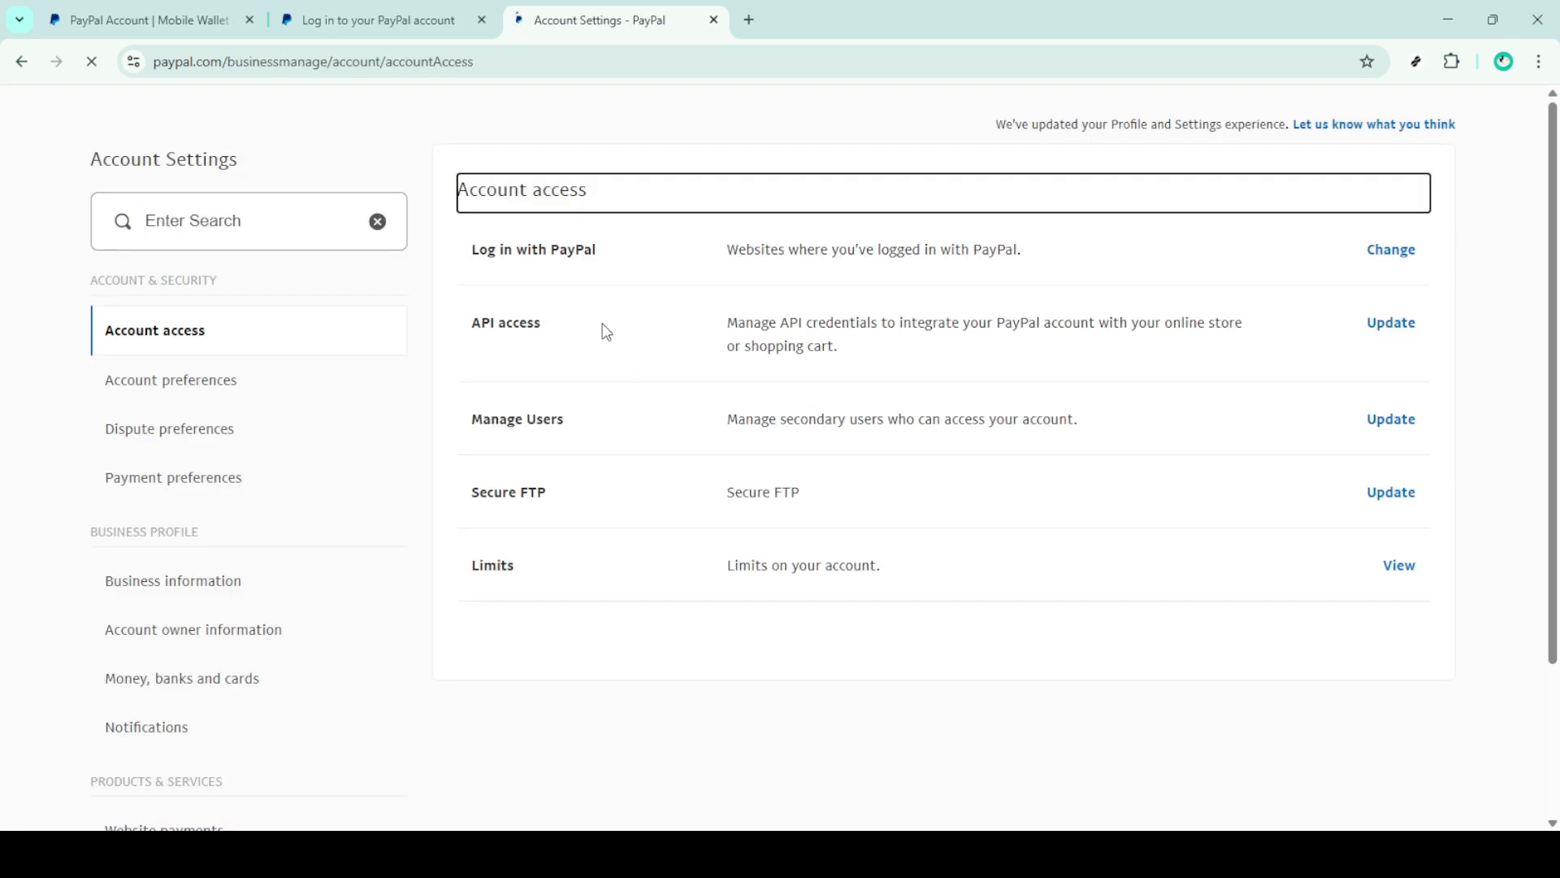
pyautogui.scroll(-3)
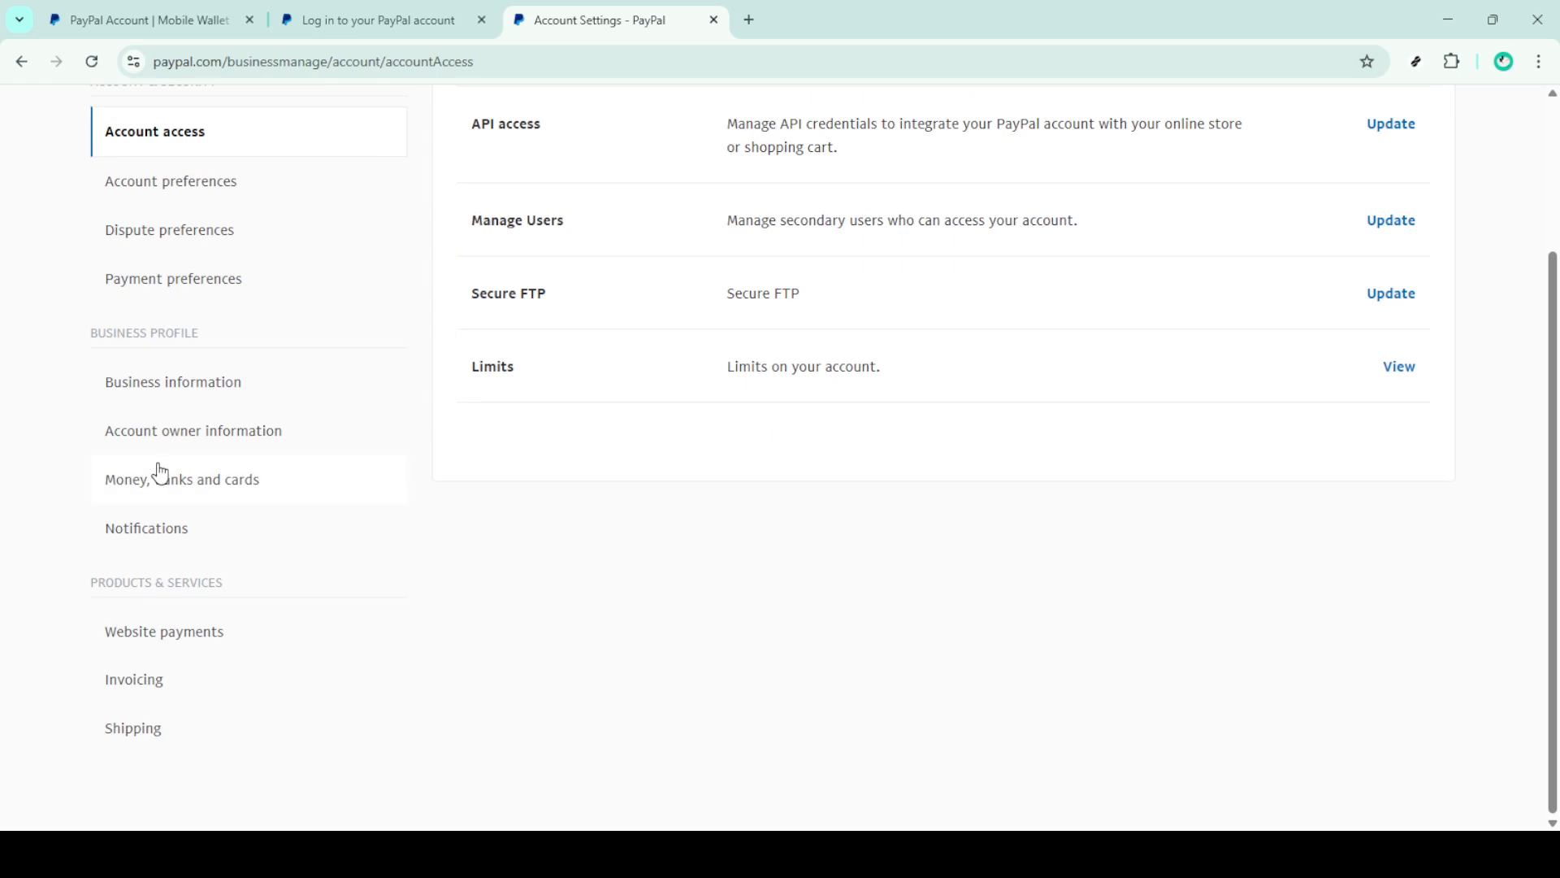
pyautogui.scroll(3)
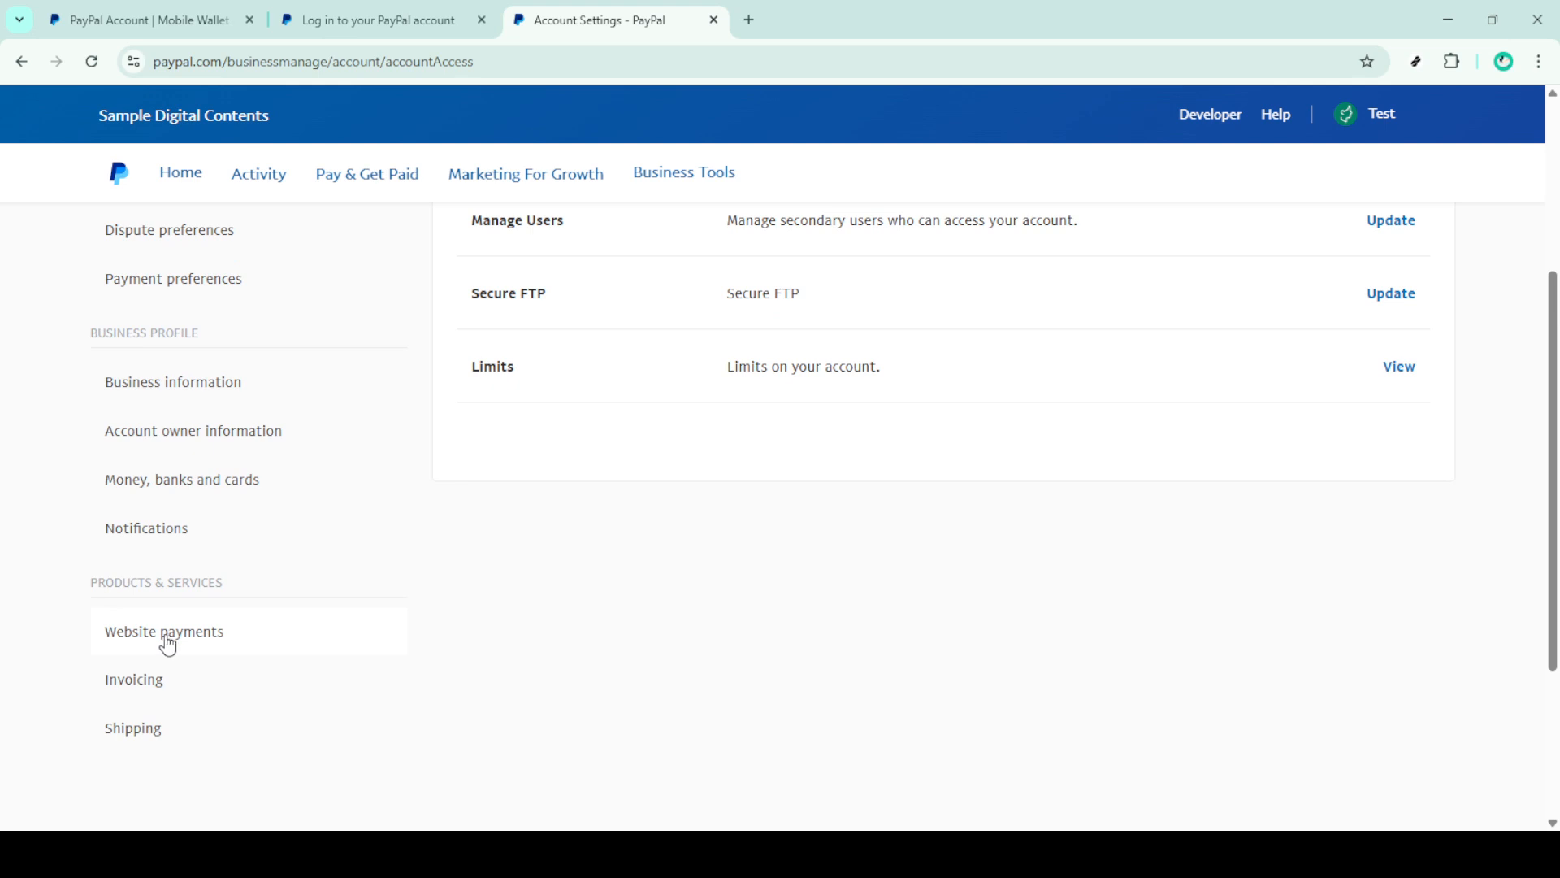
pyautogui.click(163, 630)
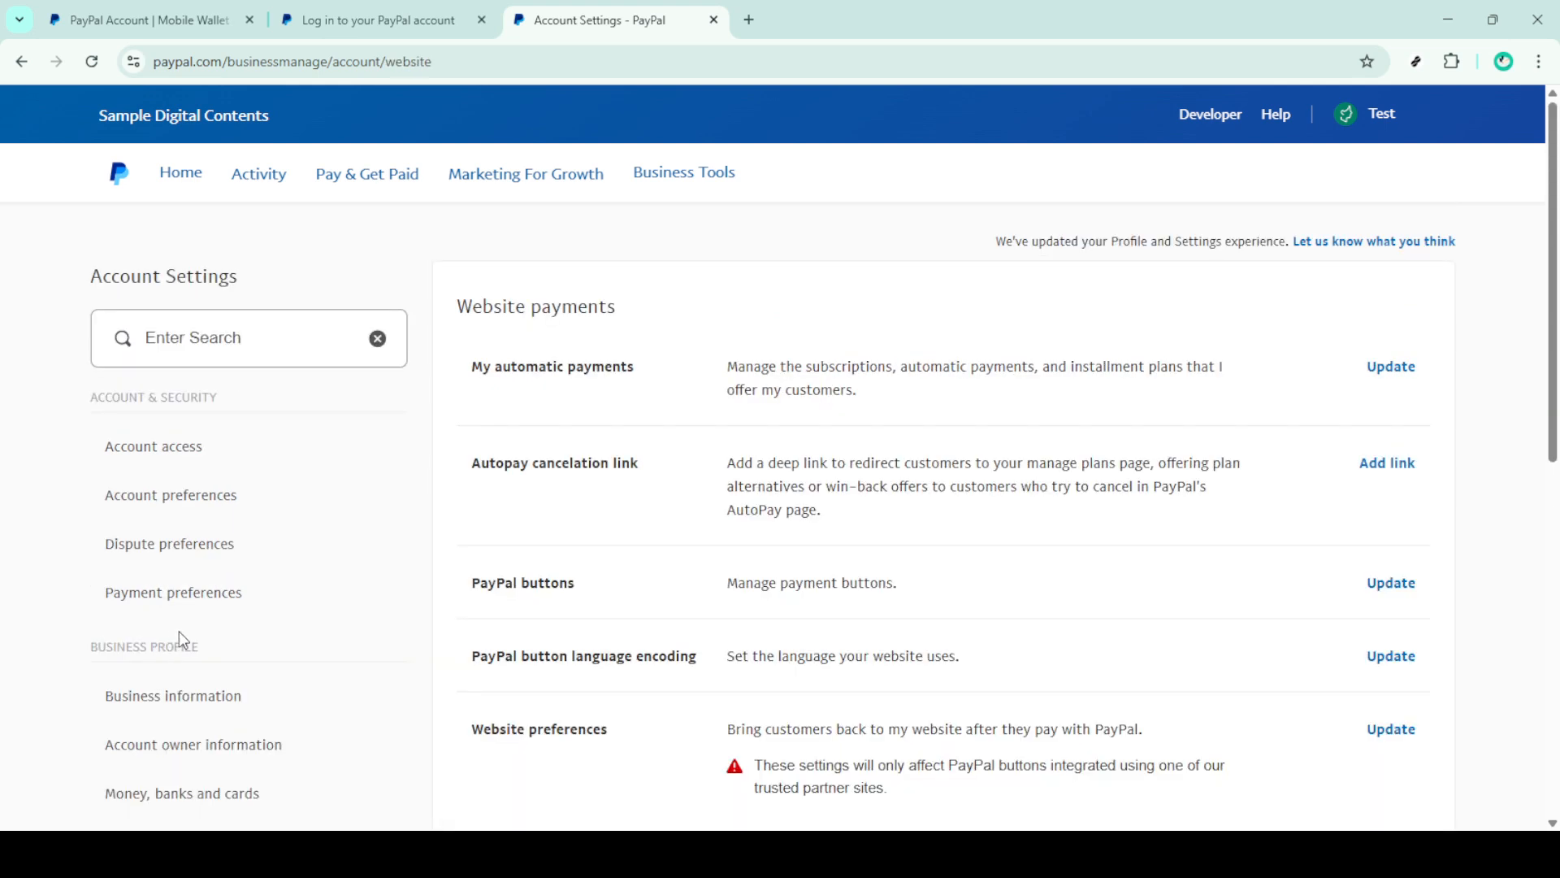
pyautogui.moveTo(657, 510)
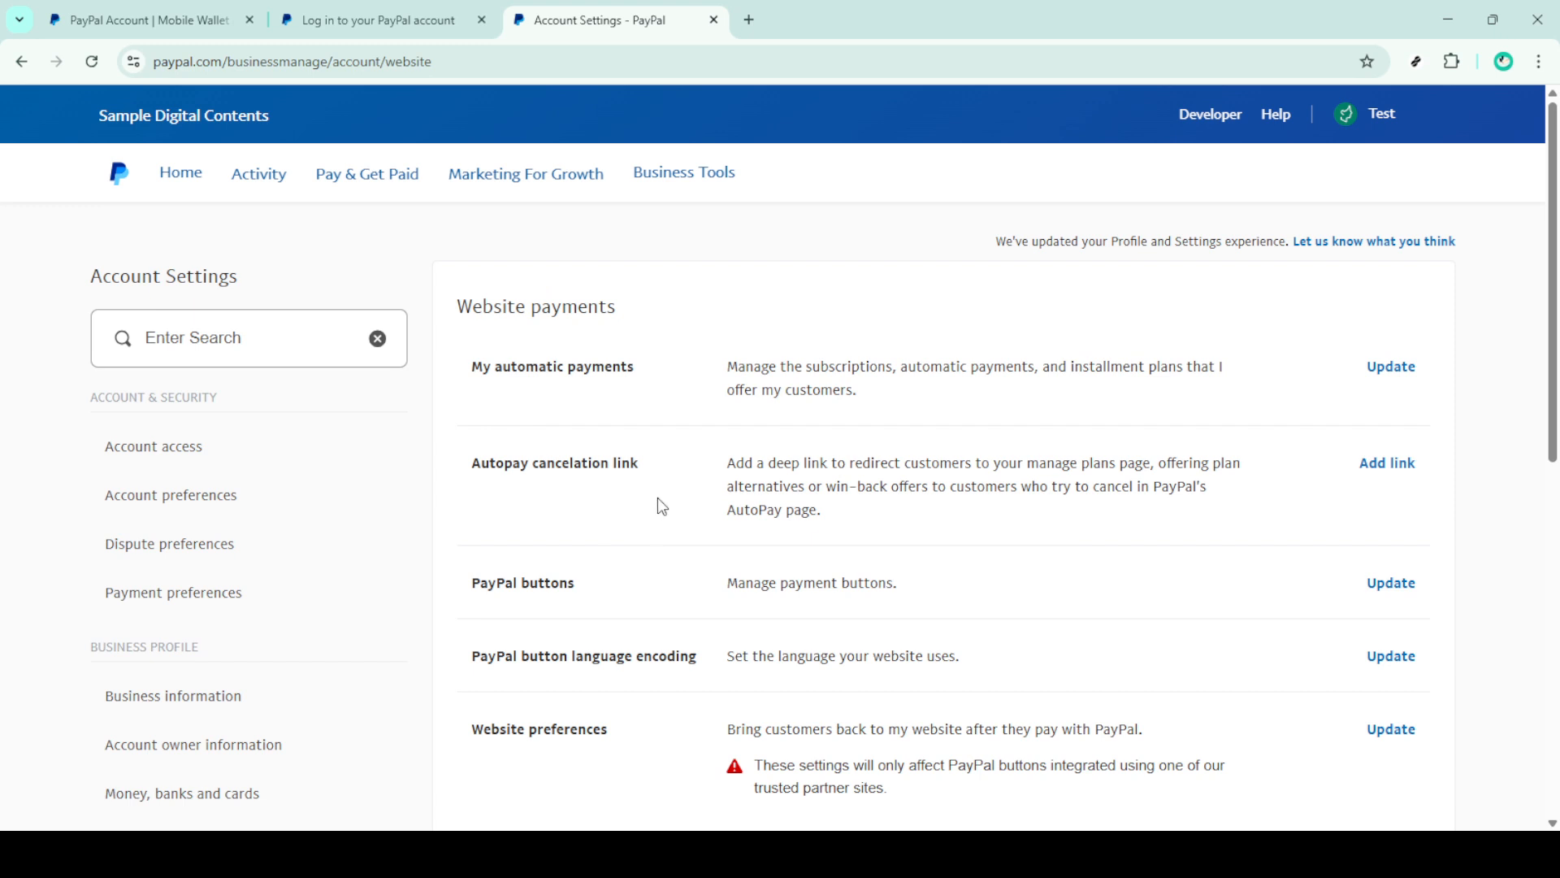
pyautogui.scroll(-3)
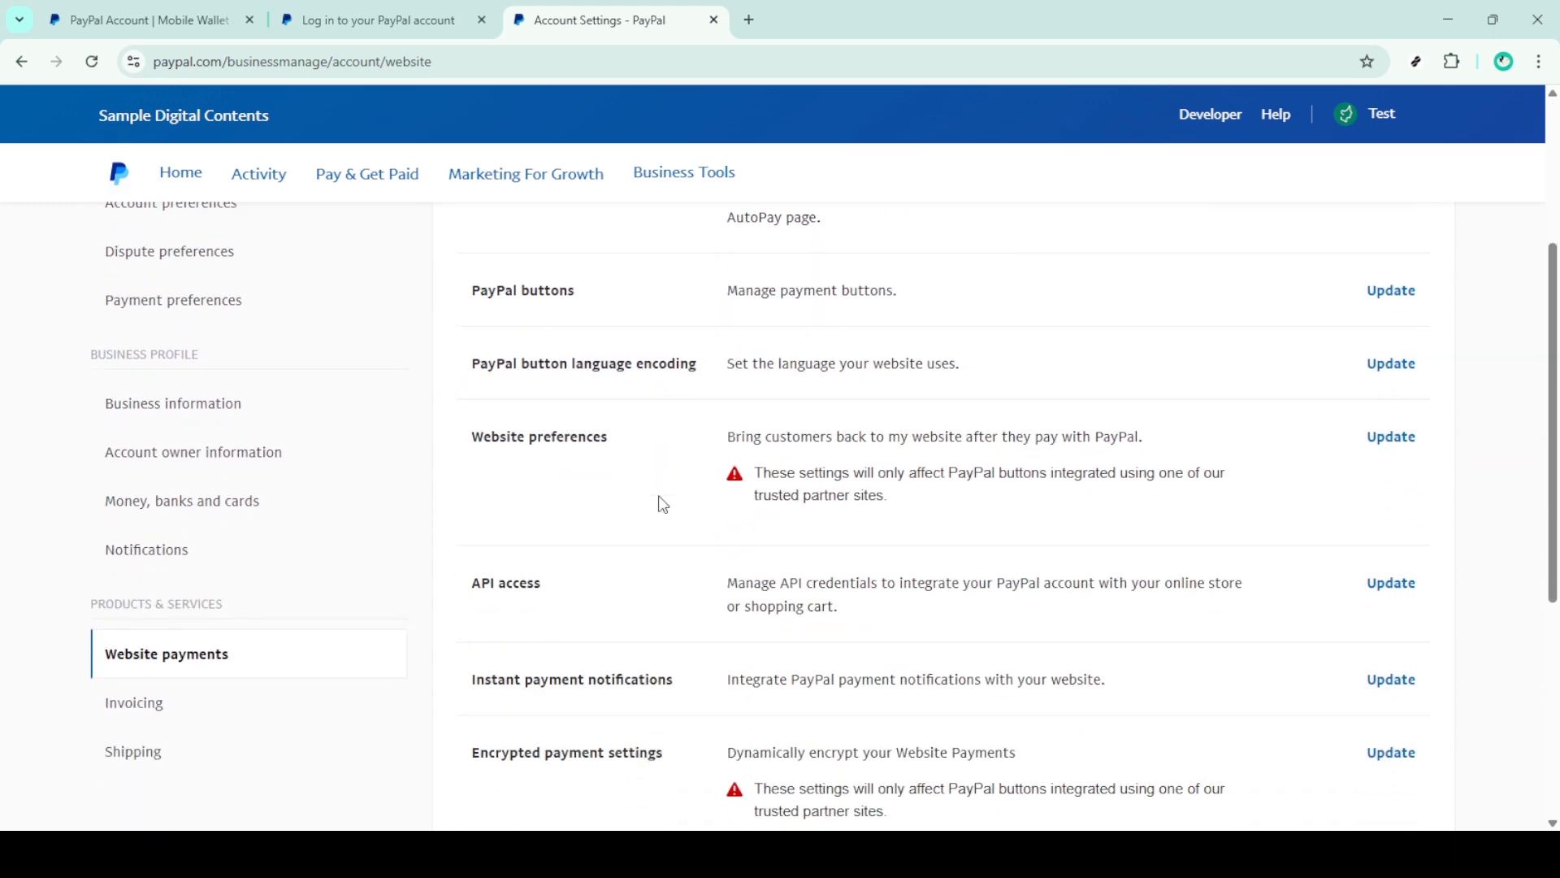
pyautogui.scroll(-3)
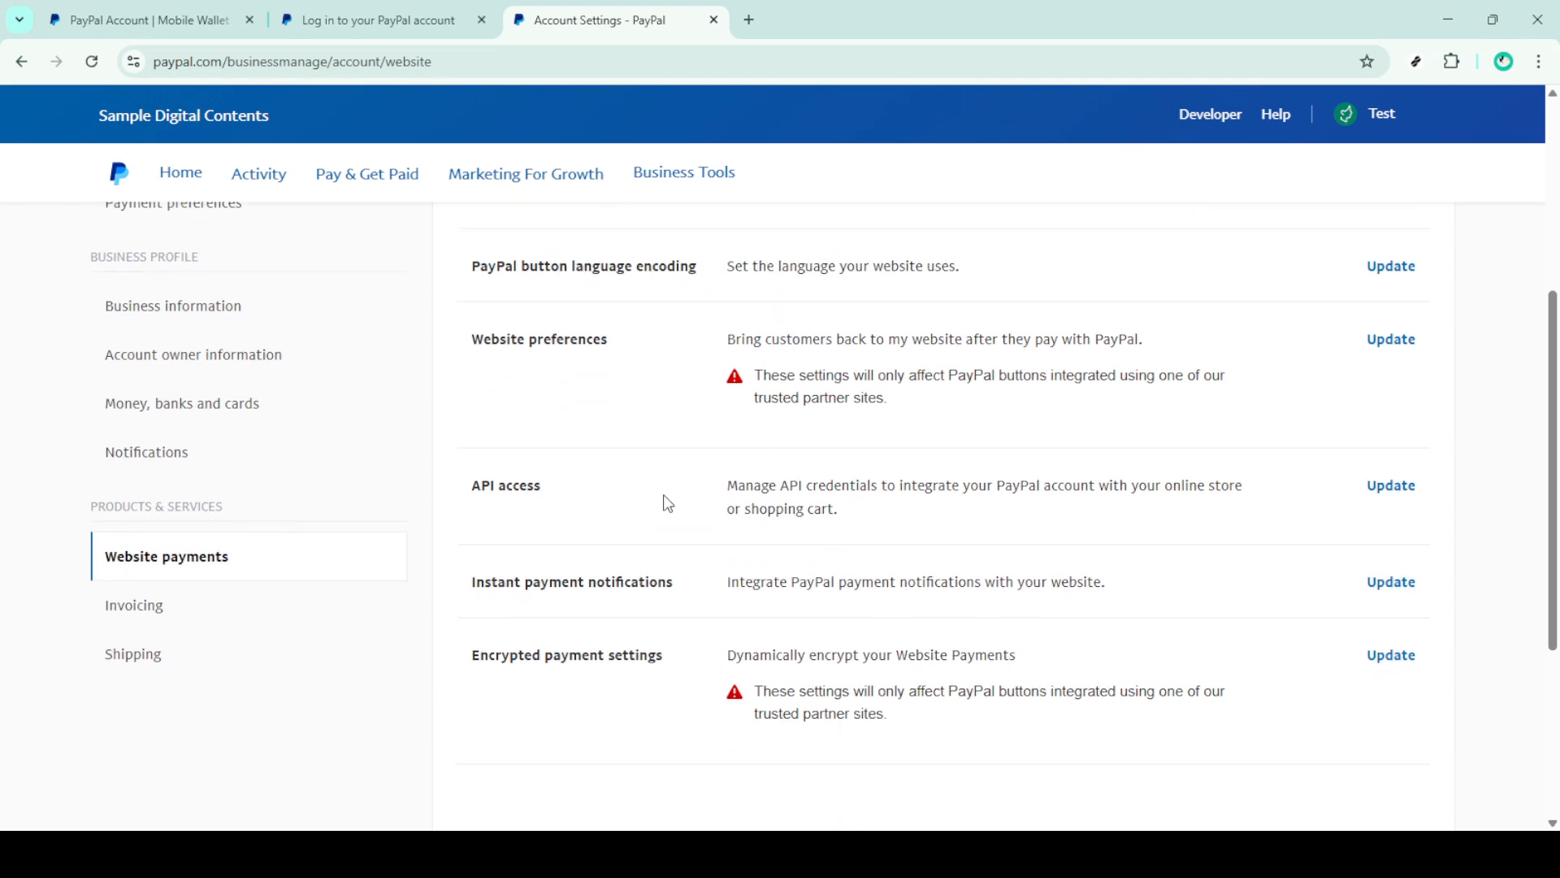
pyautogui.scroll(3)
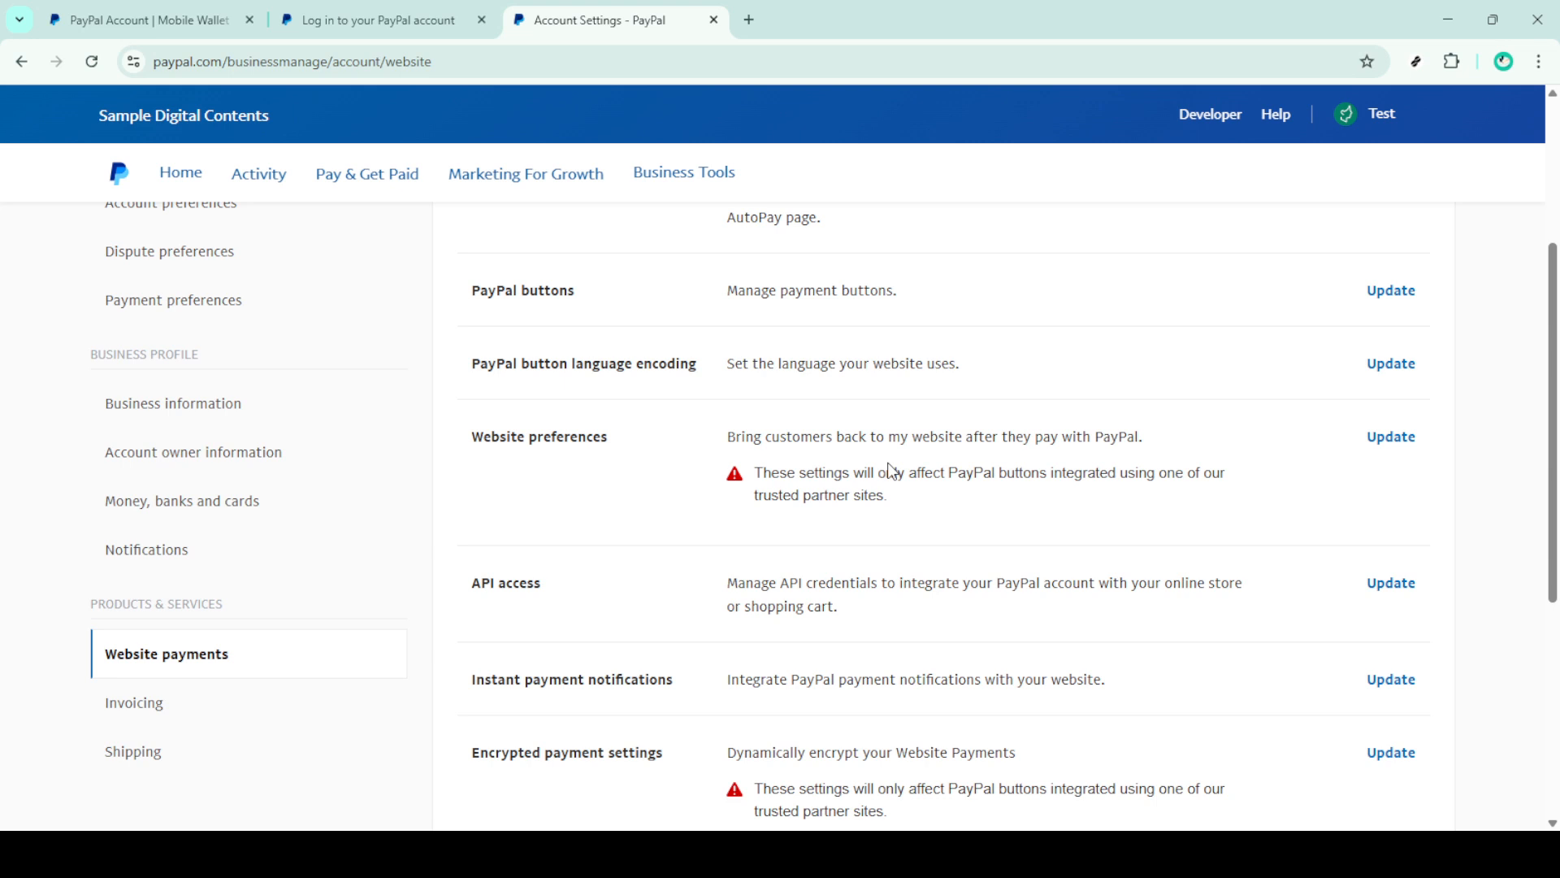
pyautogui.moveTo(890, 473)
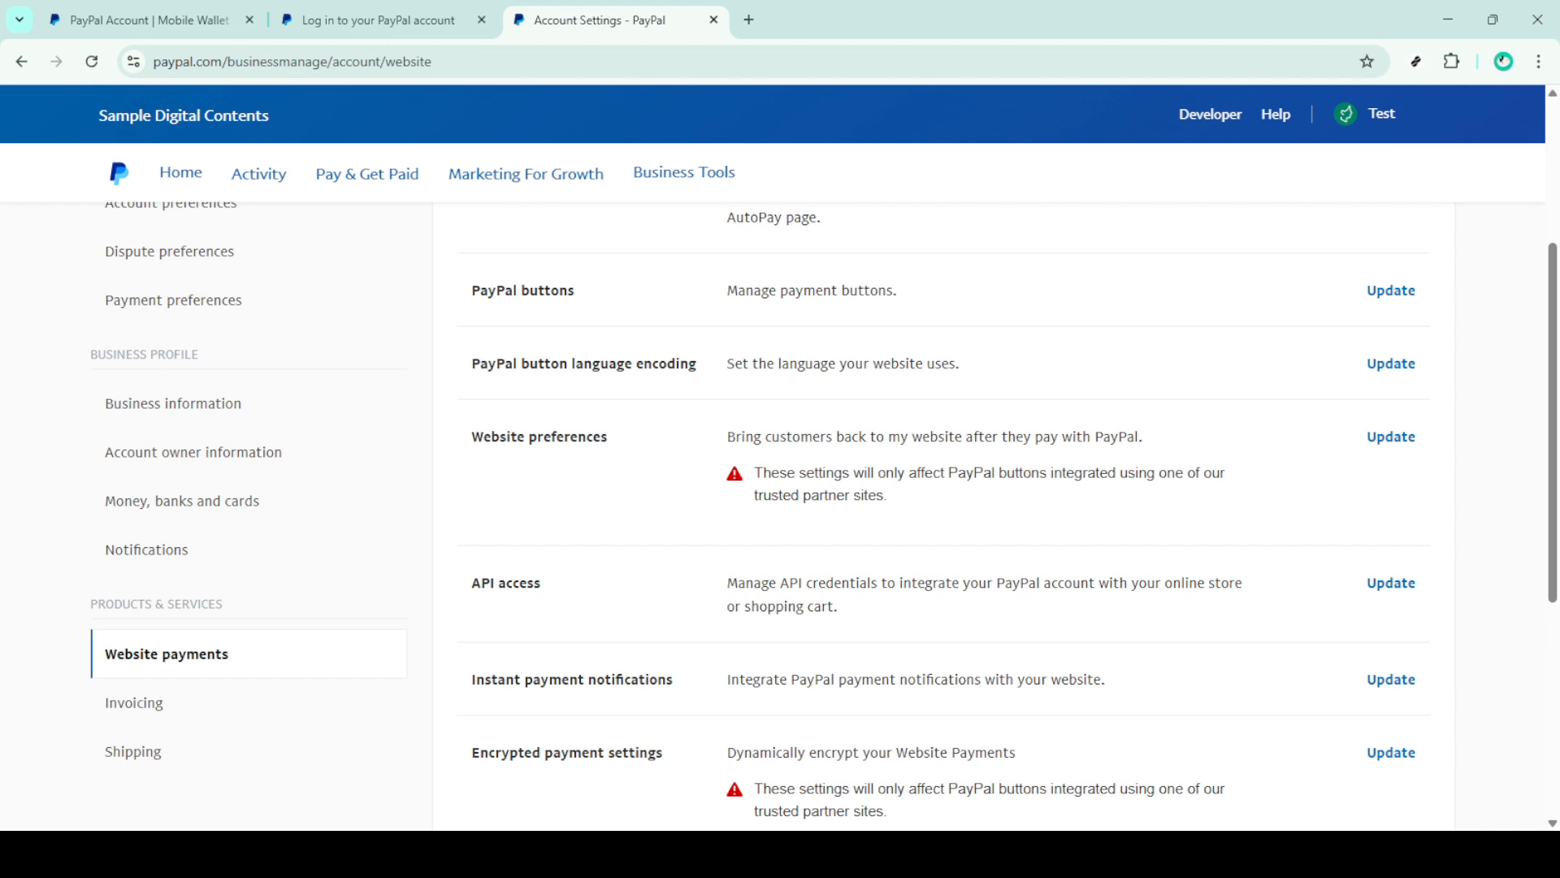
pyautogui.moveTo(464, 605)
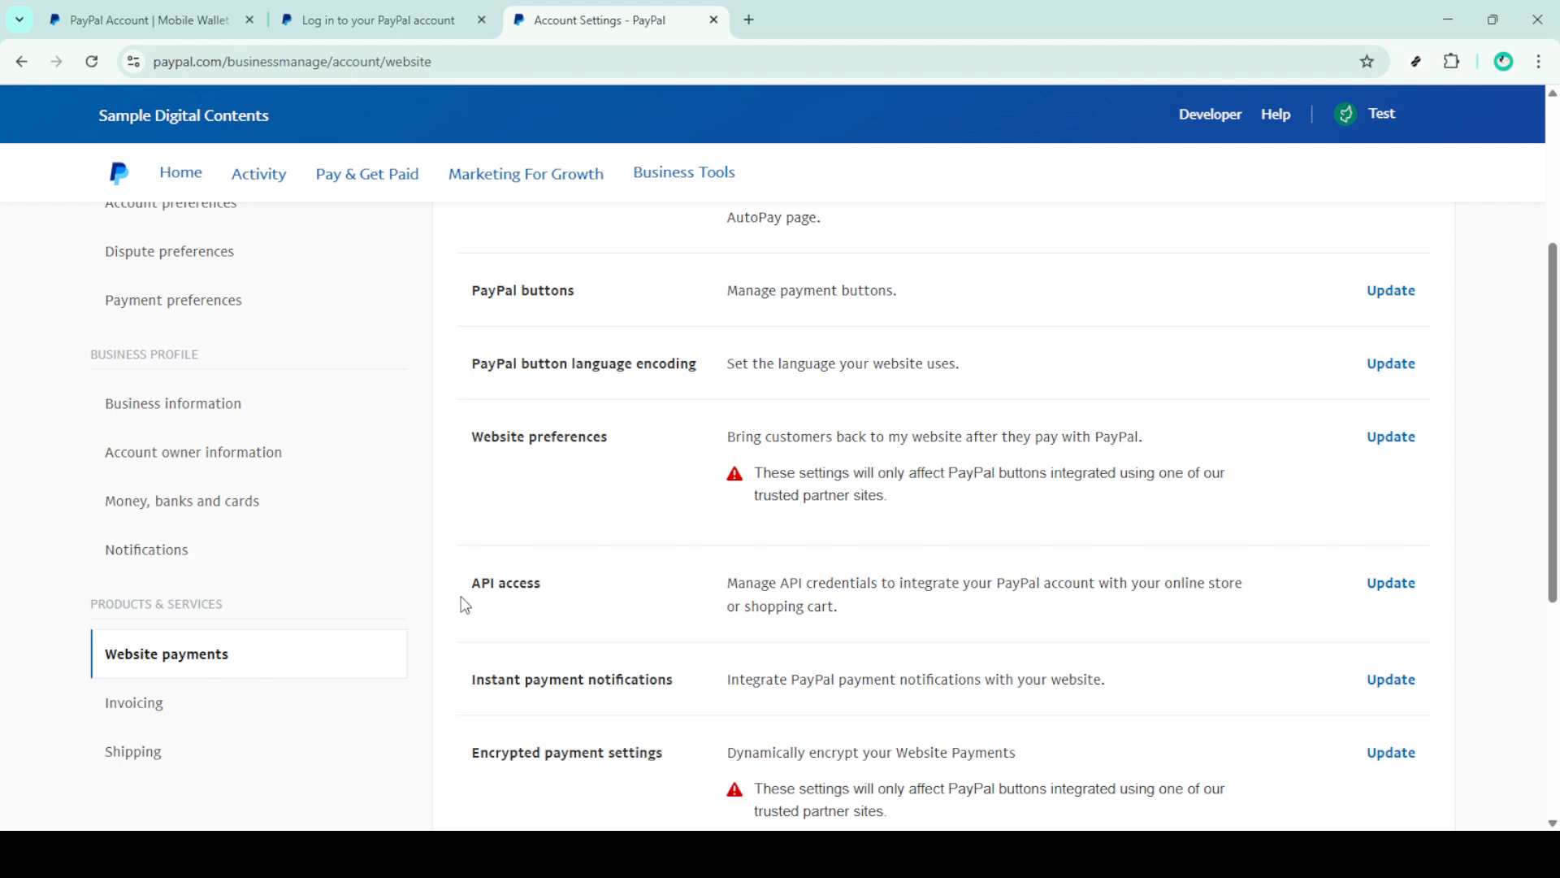
pyautogui.moveTo(1466, 468)
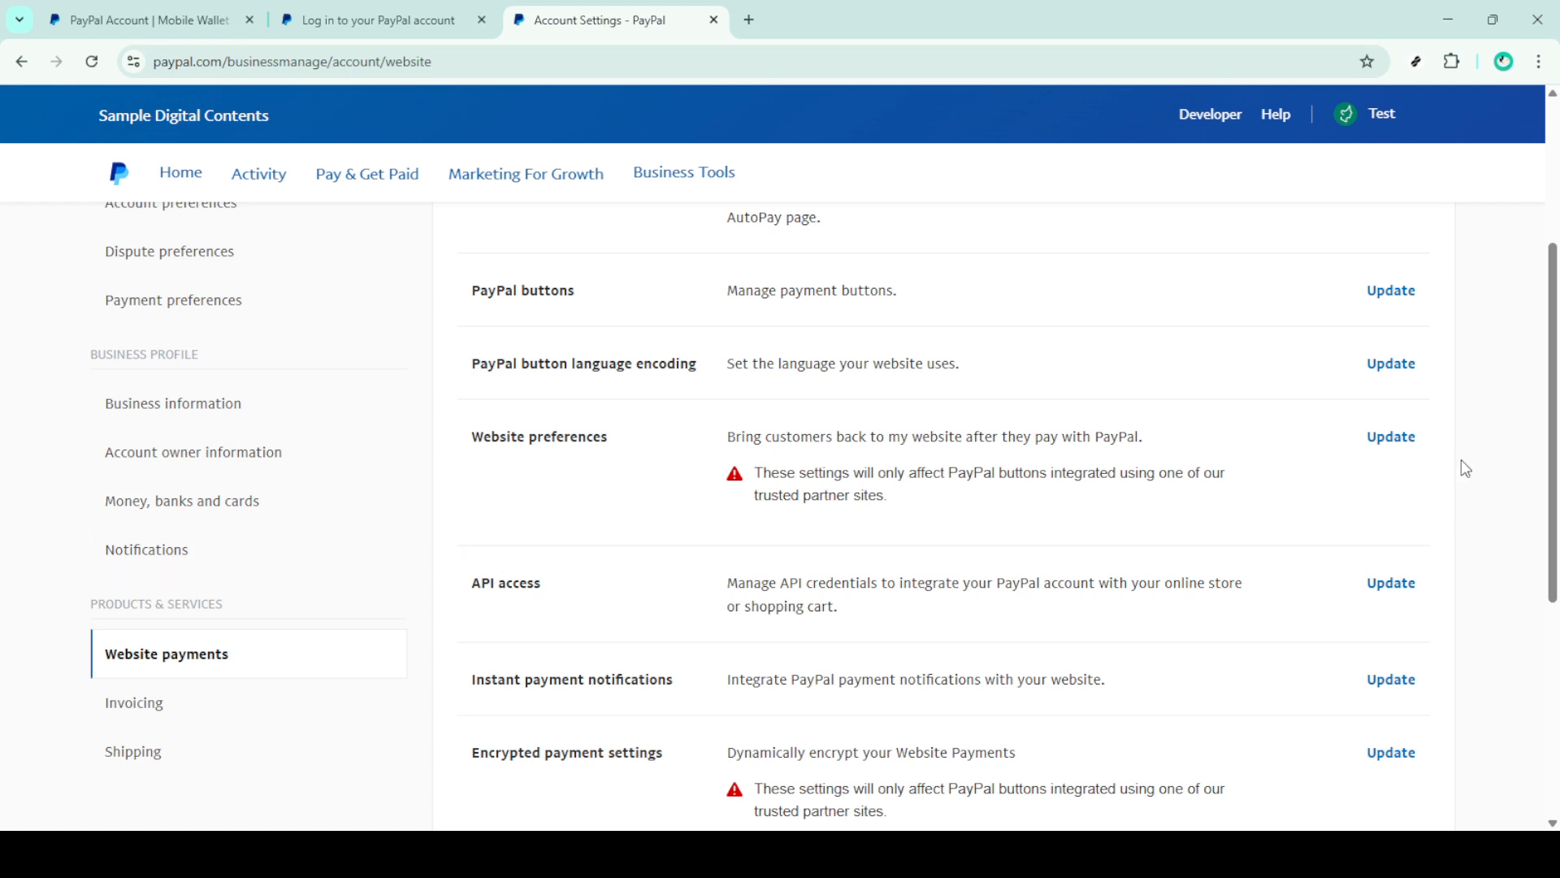
# Step: Bring up Website payment preferences and confirm PayPal account optional is set to On
pyautogui.click(1391, 437)
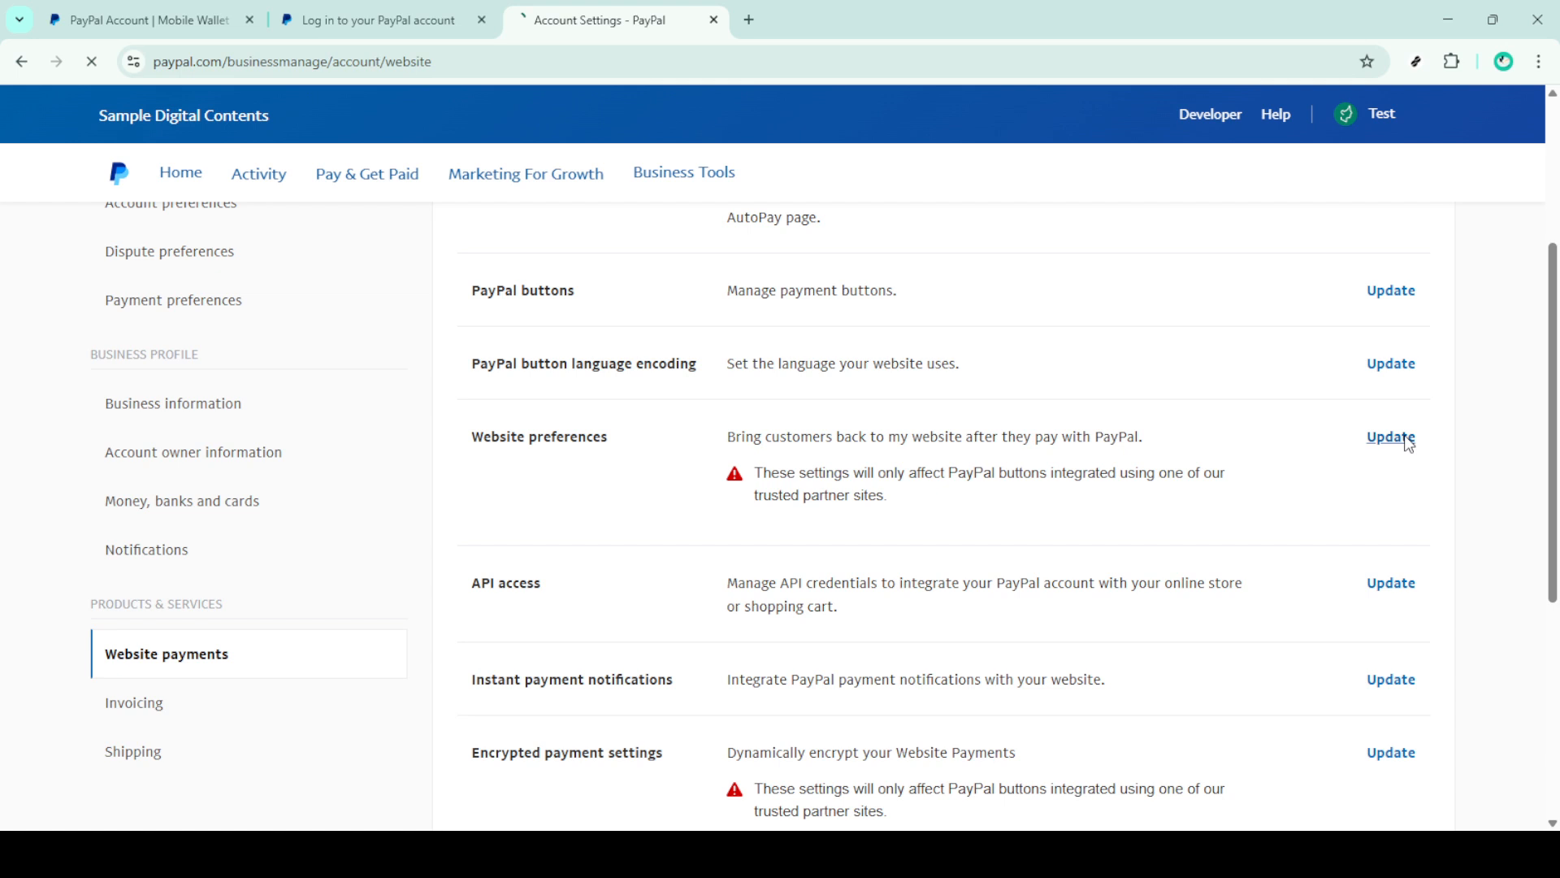
pyautogui.moveTo(904, 454)
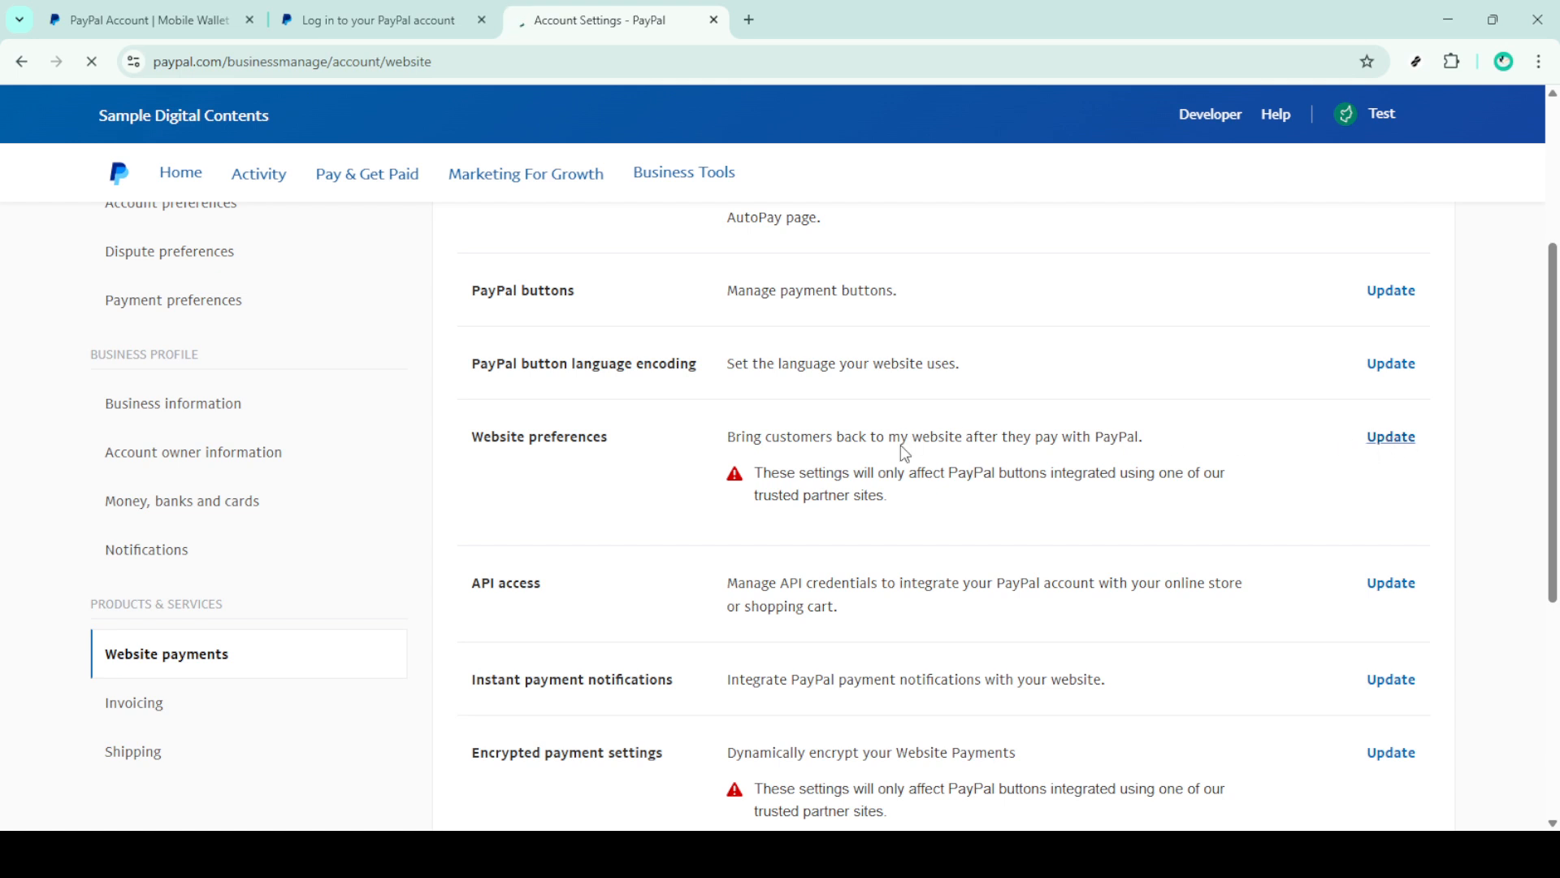
pyautogui.click(1389, 435)
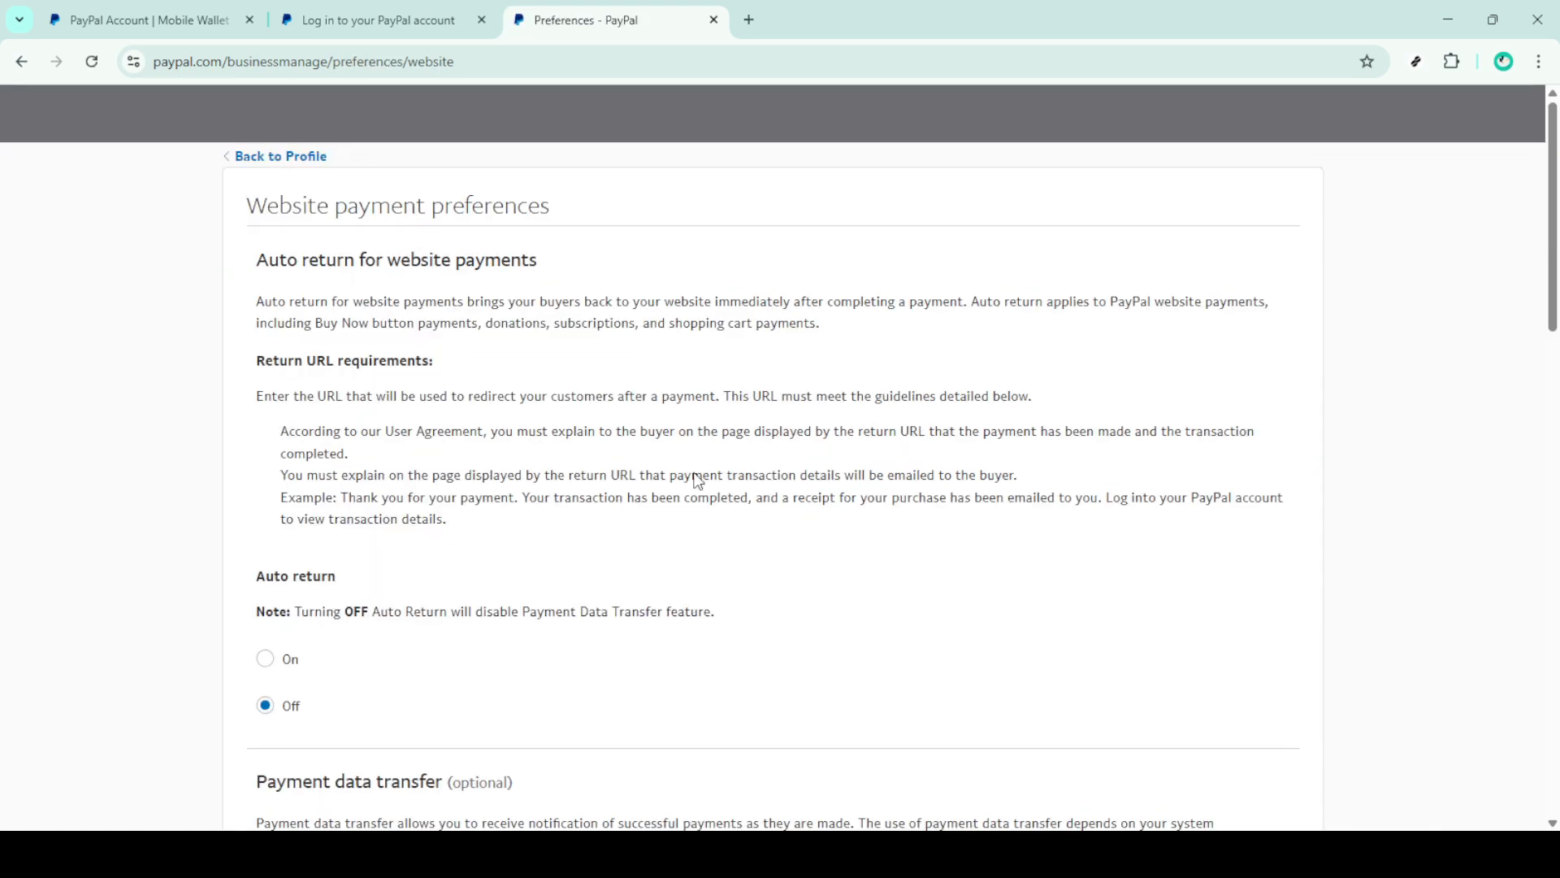
pyautogui.scroll(-3)
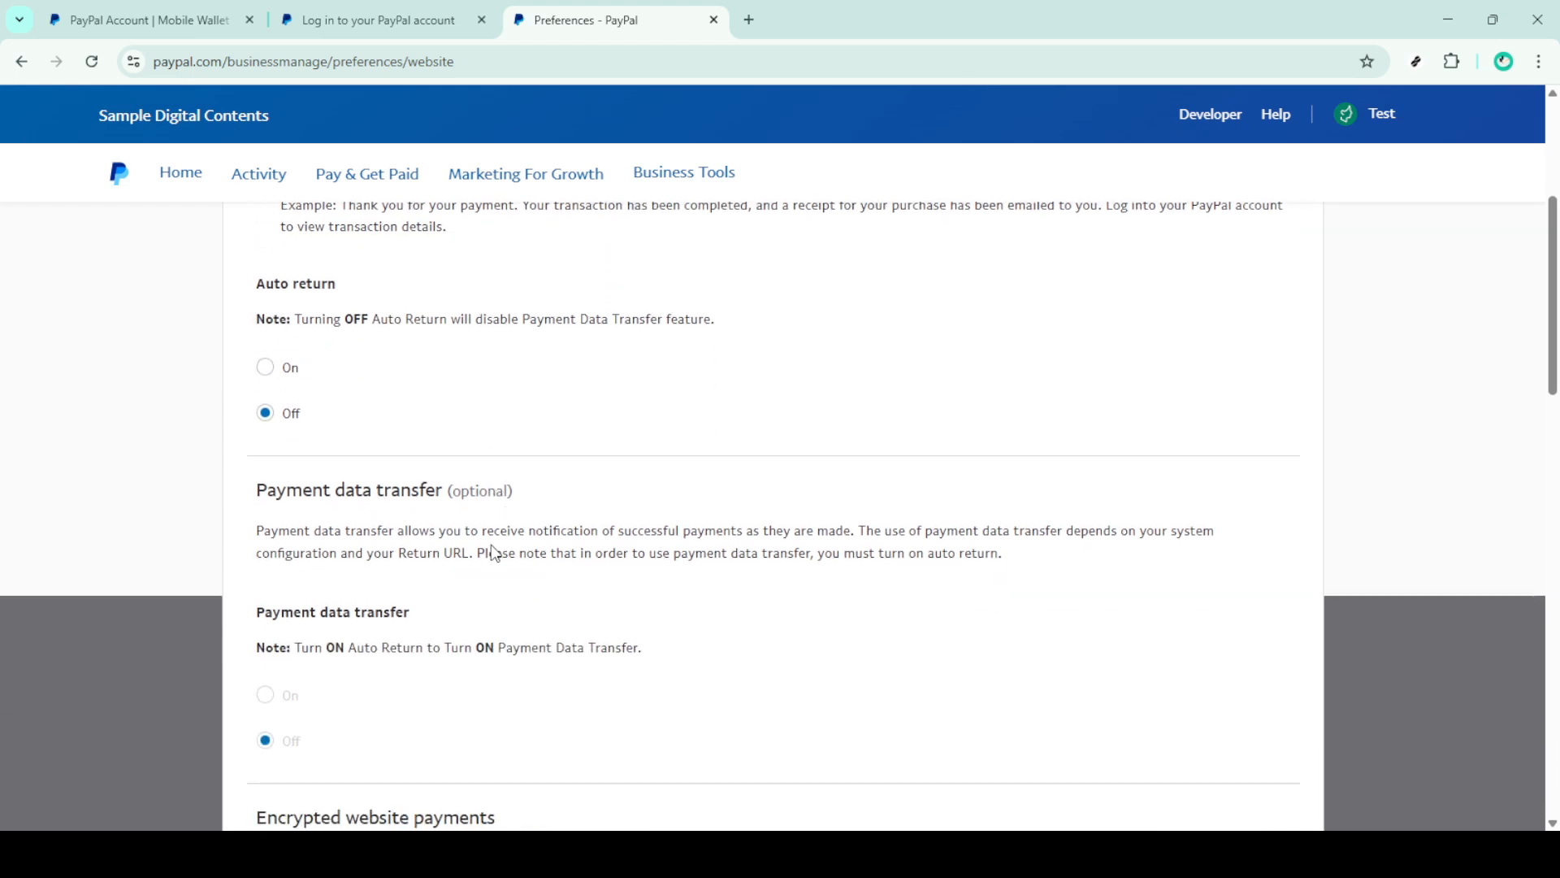
pyautogui.scroll(-3)
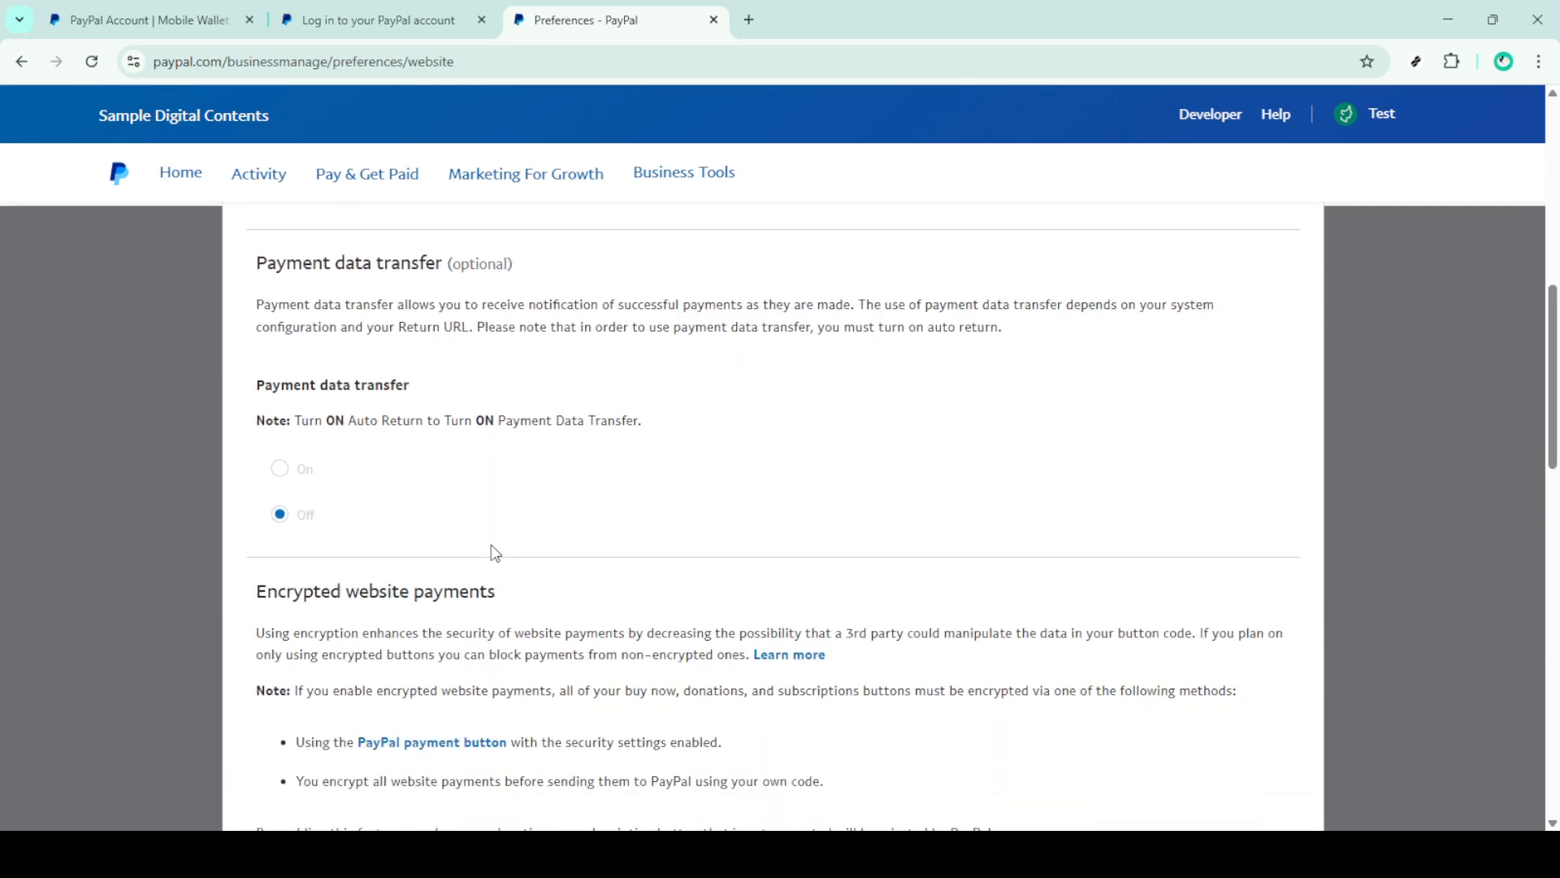
pyautogui.scroll(-3)
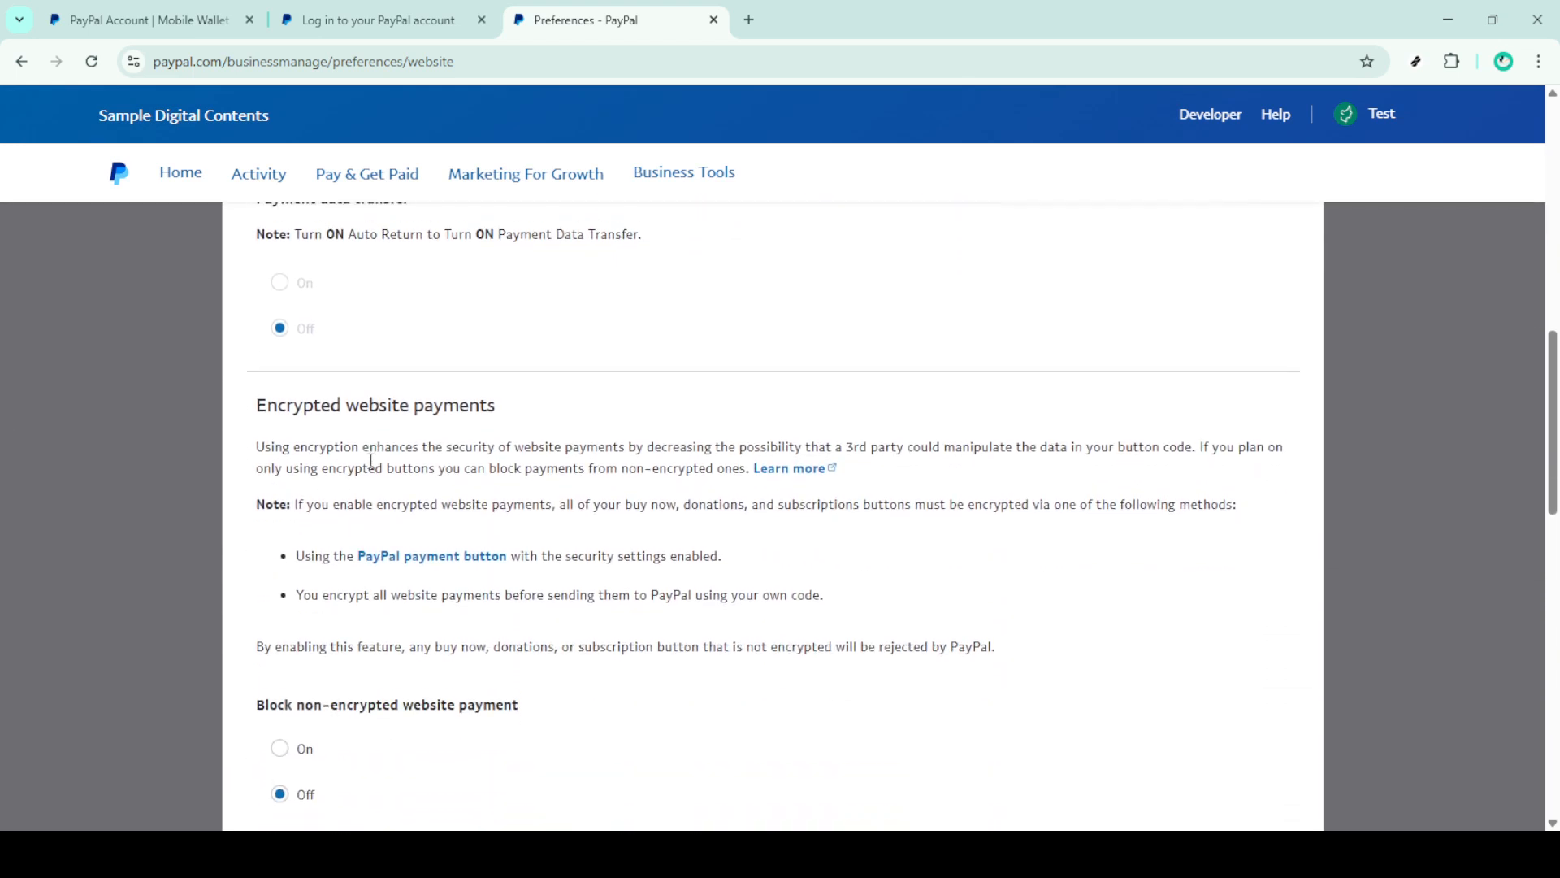
pyautogui.scroll(-3)
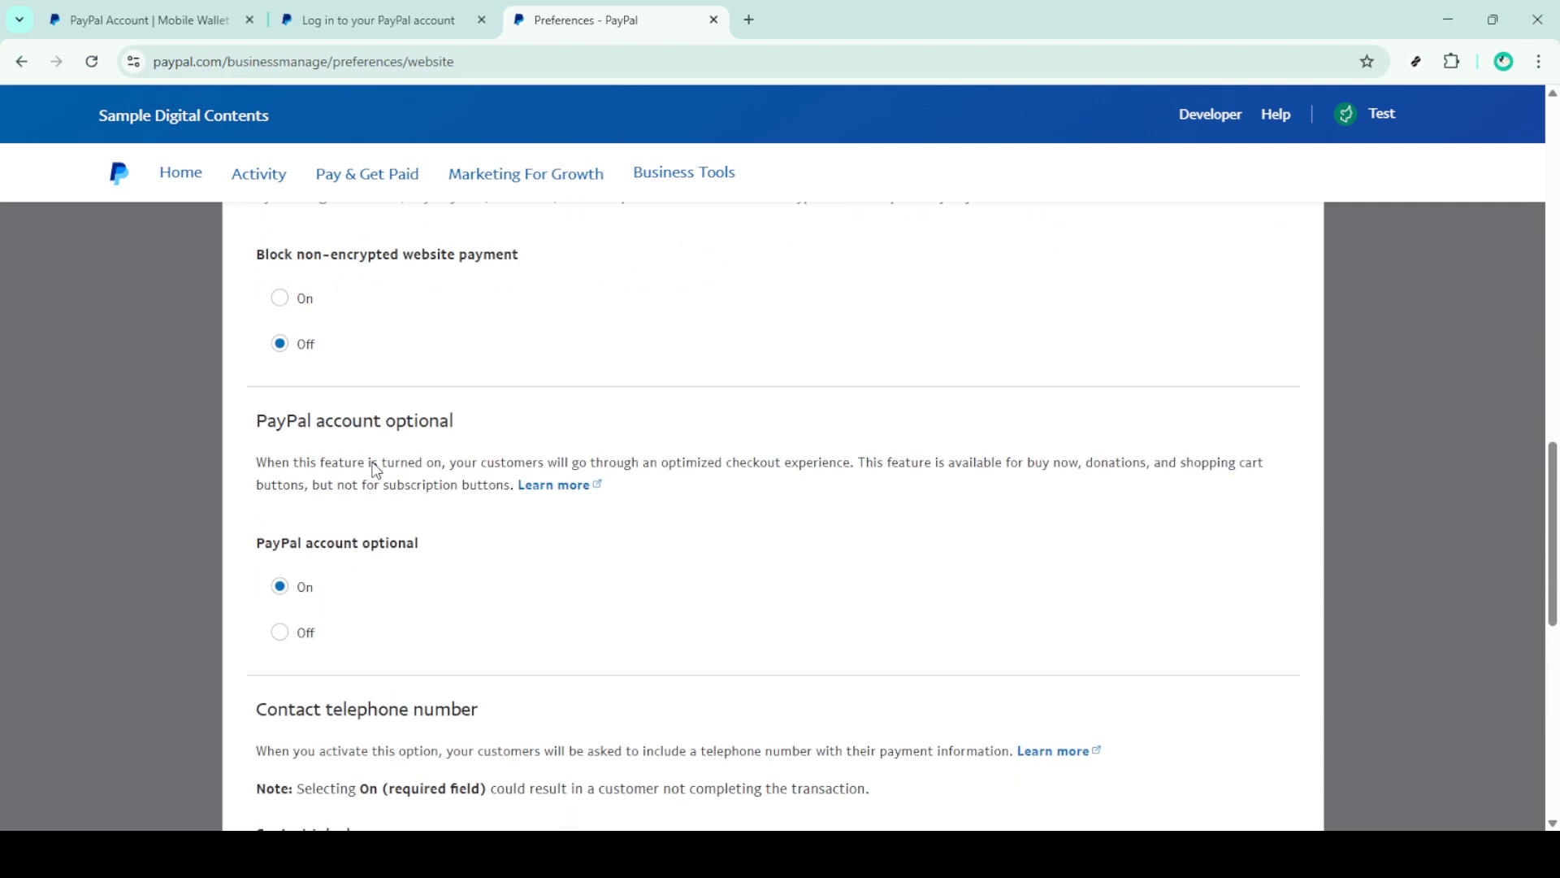
pyautogui.scroll(-3)
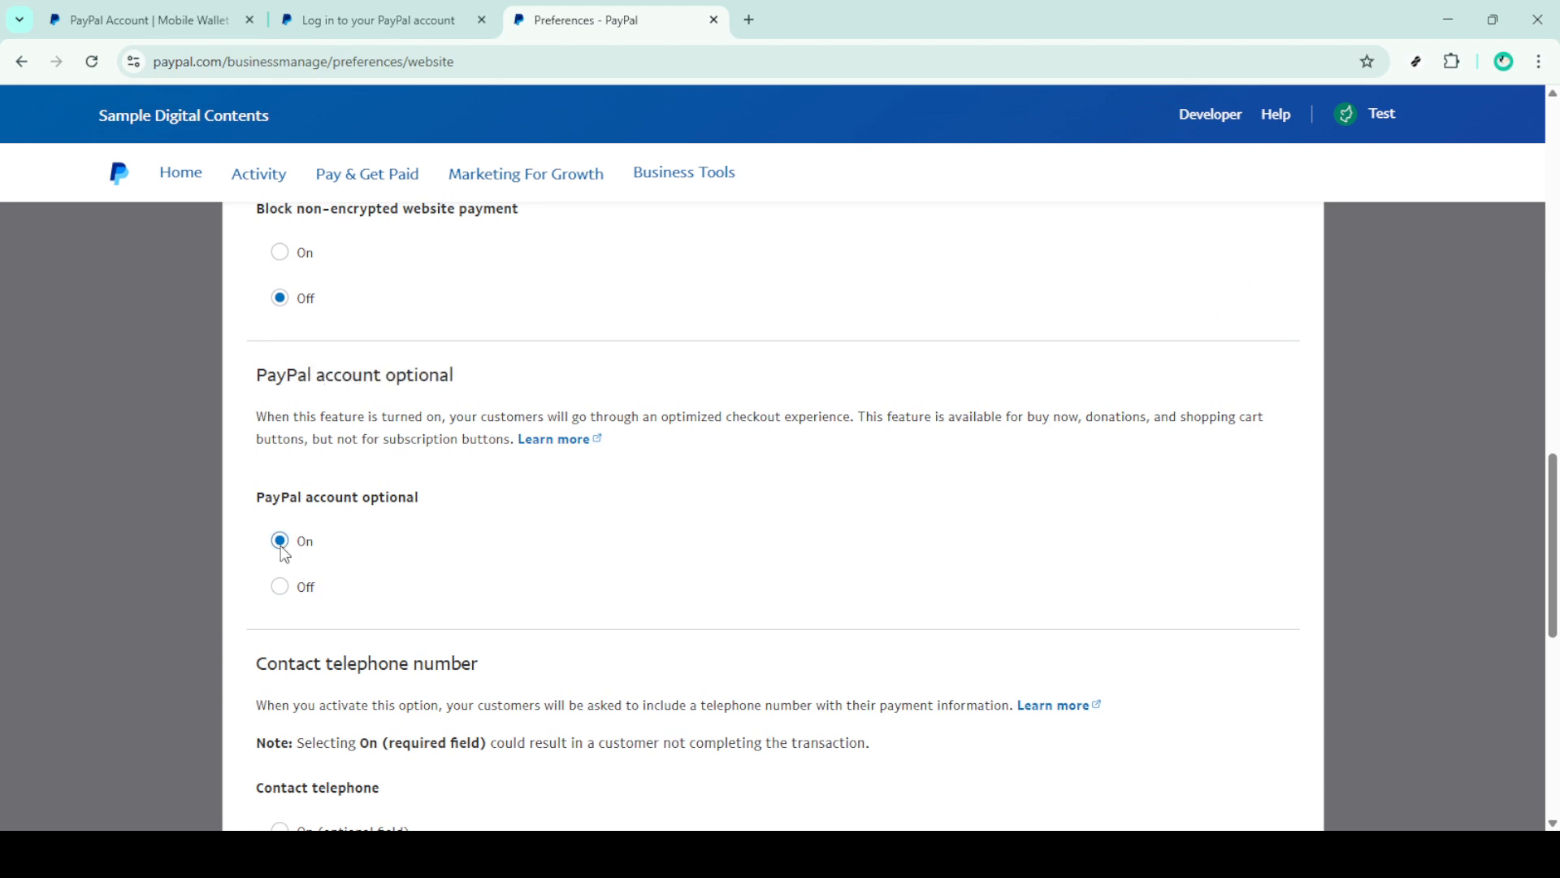
pyautogui.moveTo(418, 563)
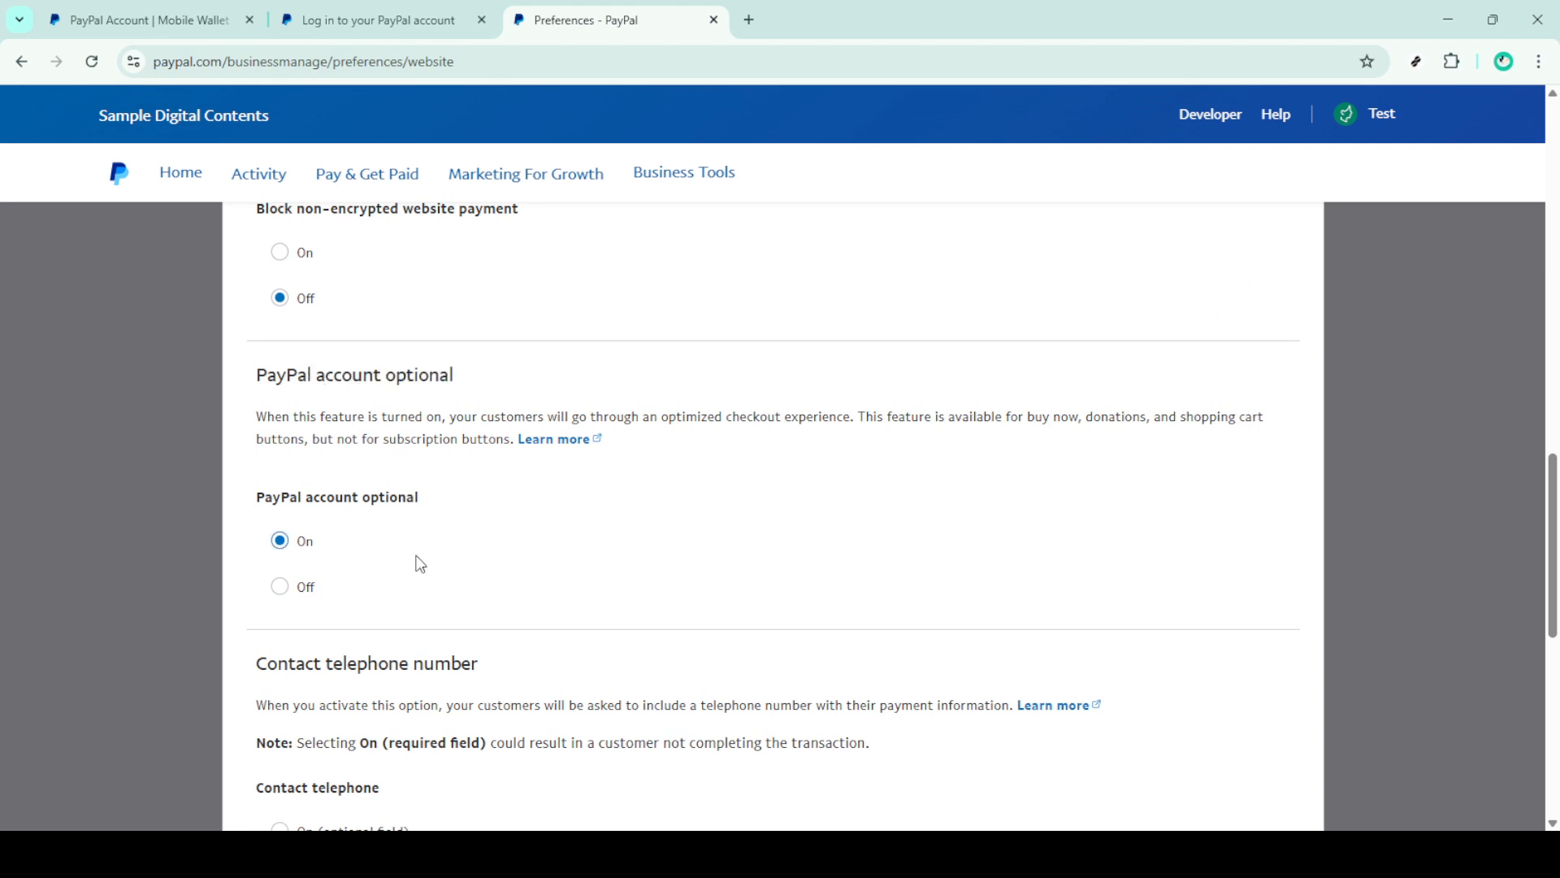
pyautogui.scroll(-3)
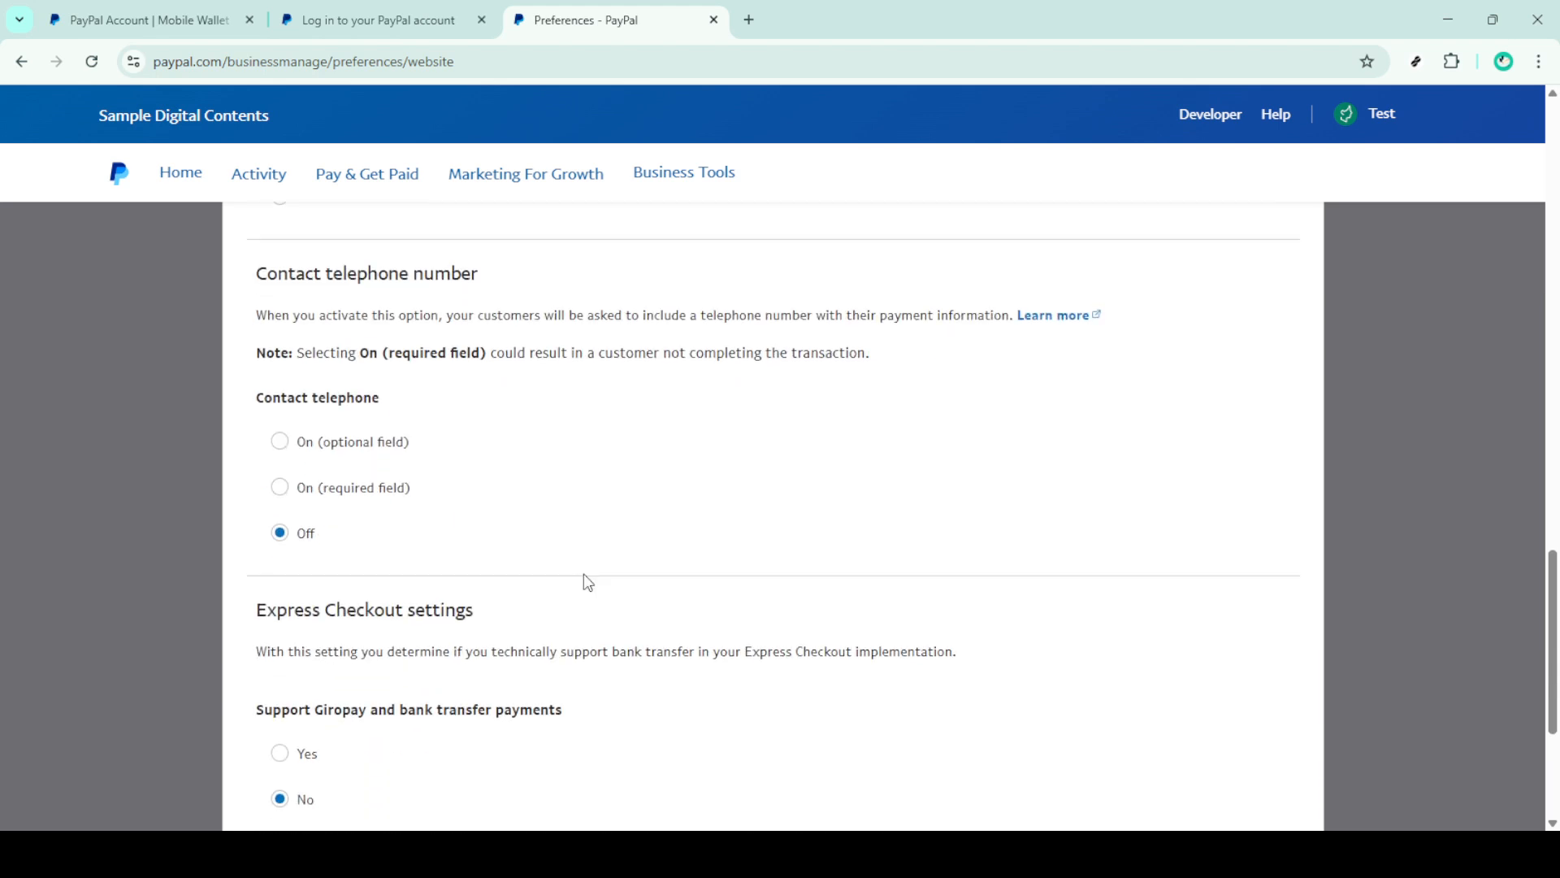